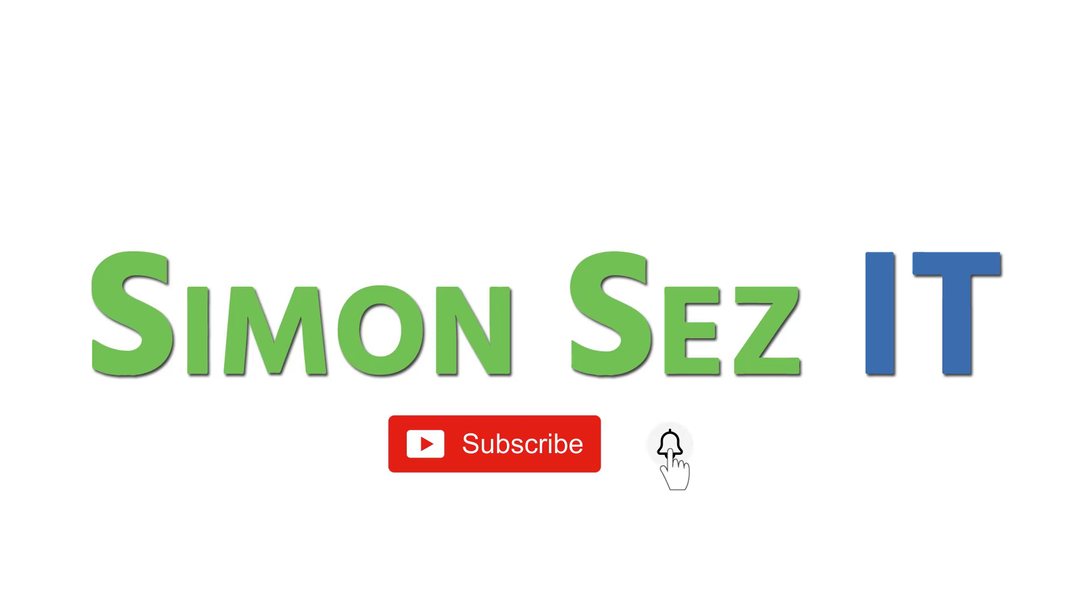
# Dock the floating building photo as a tab filling the workspace
pyautogui.click(669, 445)
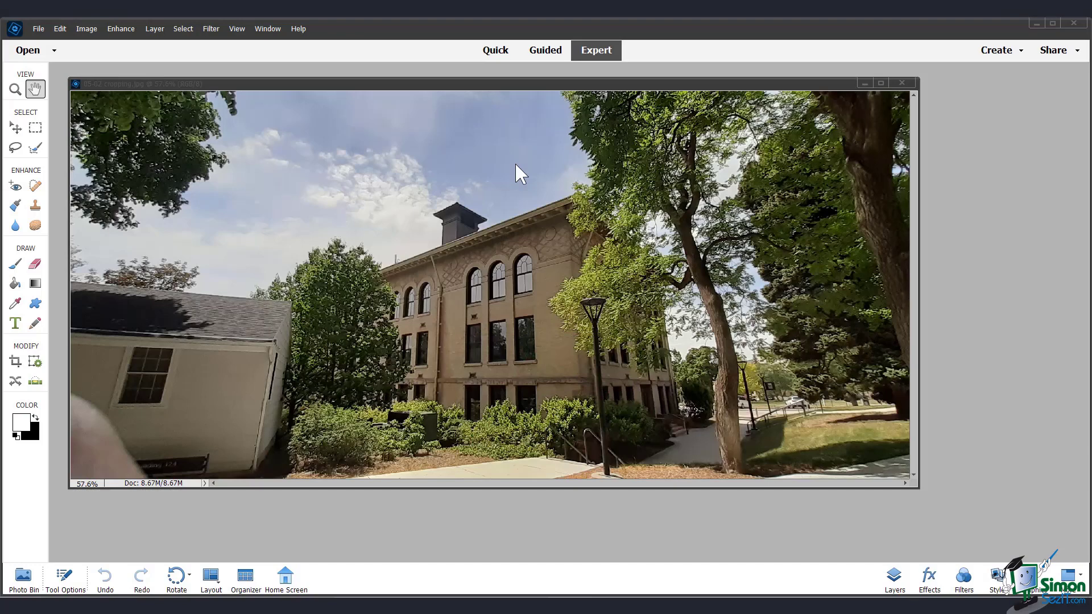
pyautogui.moveTo(596, 157)
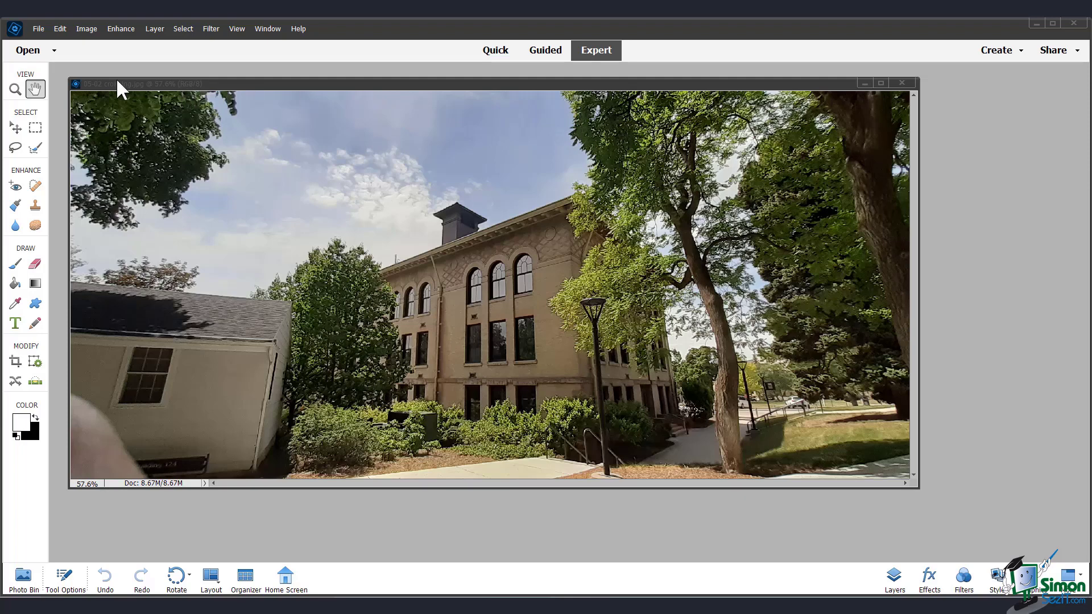
pyautogui.moveTo(110, 126)
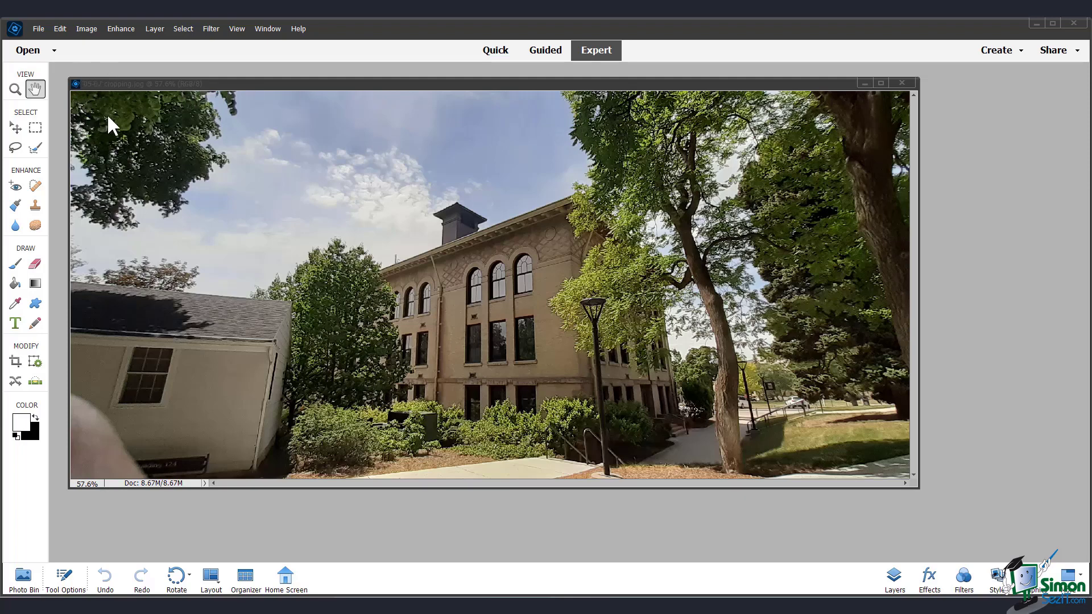
pyautogui.moveTo(36, 88)
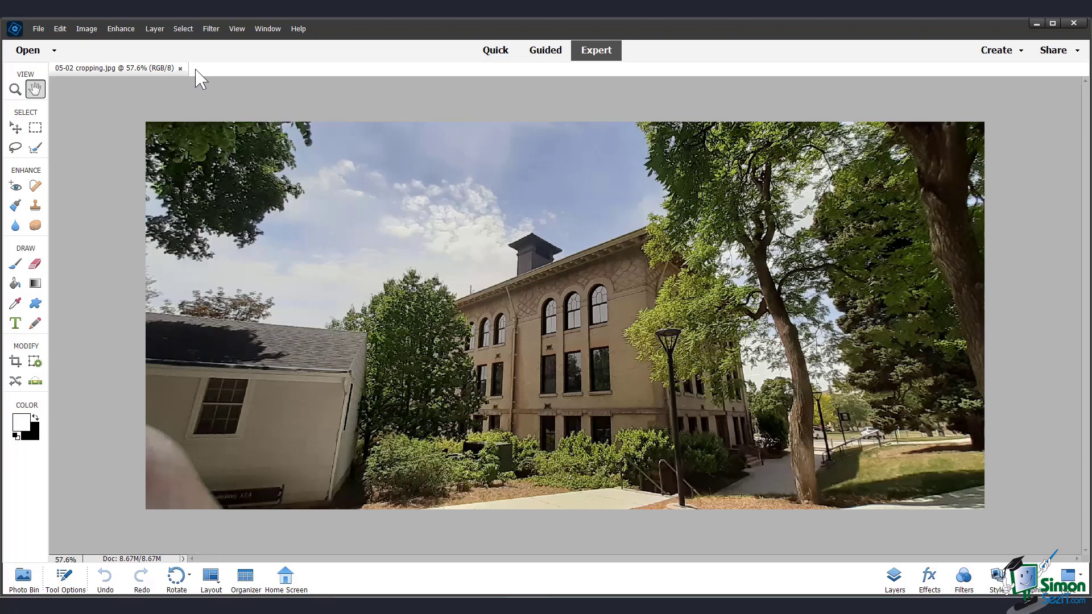
pyautogui.moveTo(205, 93)
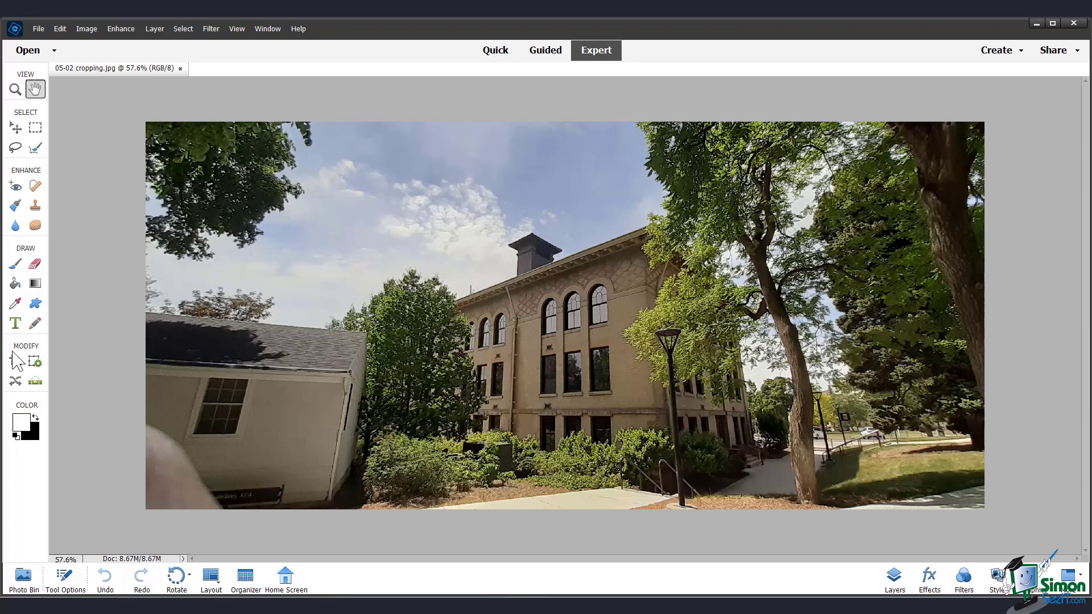
pyautogui.moveTo(16, 362)
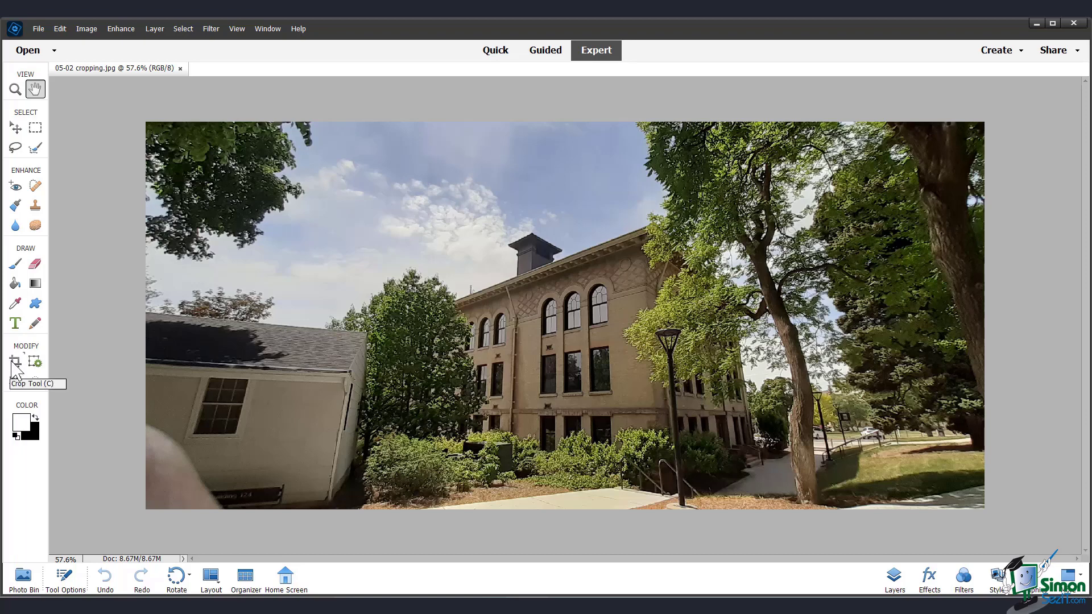
# Switch to the Crop tool for the building photo
pyautogui.click(14, 361)
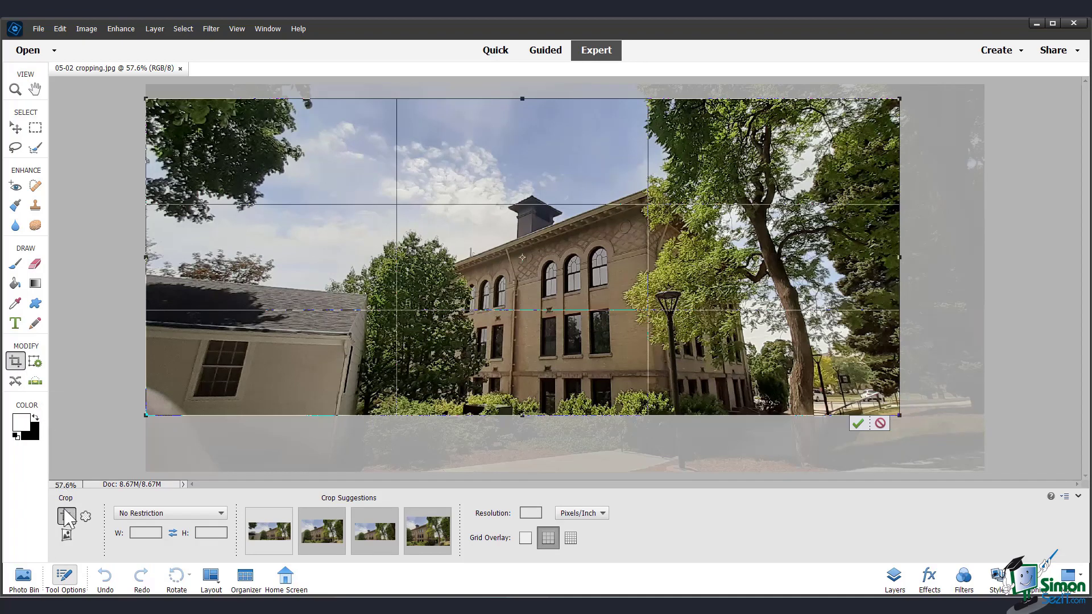
pyautogui.moveTo(85, 519)
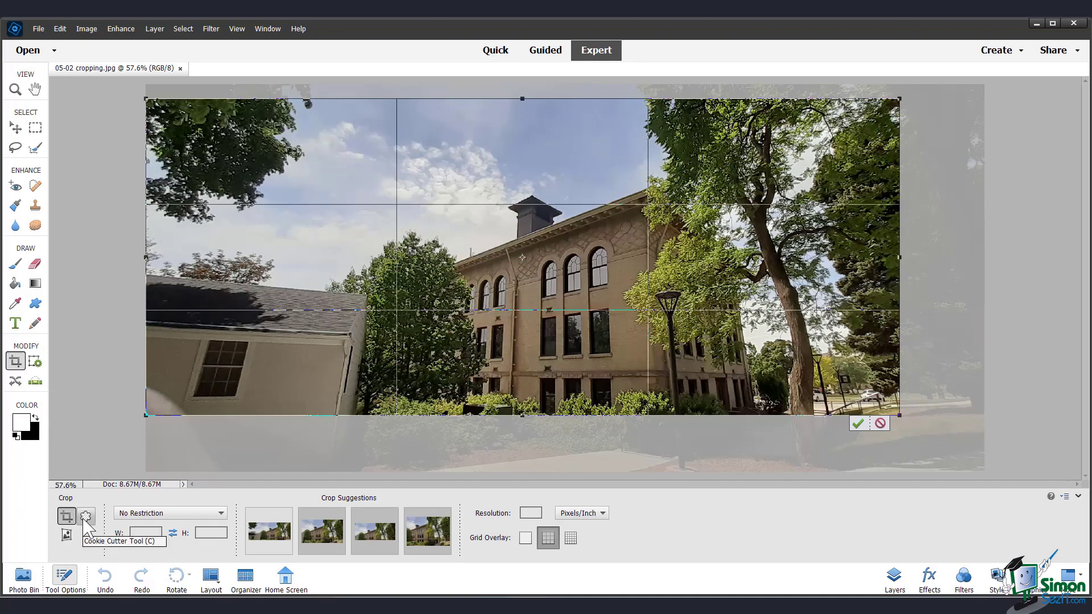
pyautogui.moveTo(62, 539)
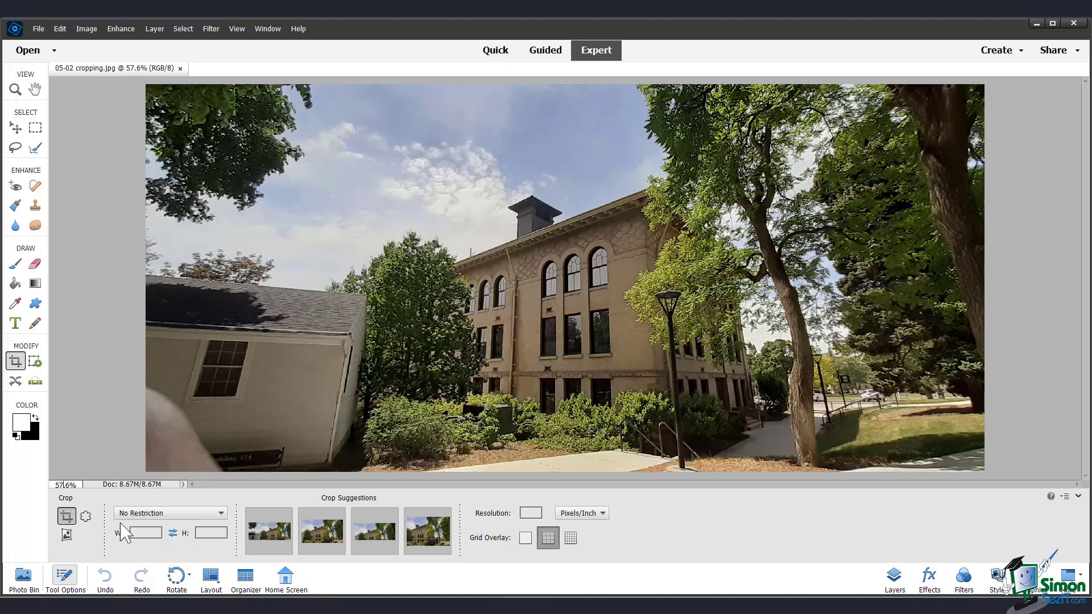
# Choose the 16 x 9 in crop size preset
pyautogui.click(170, 513)
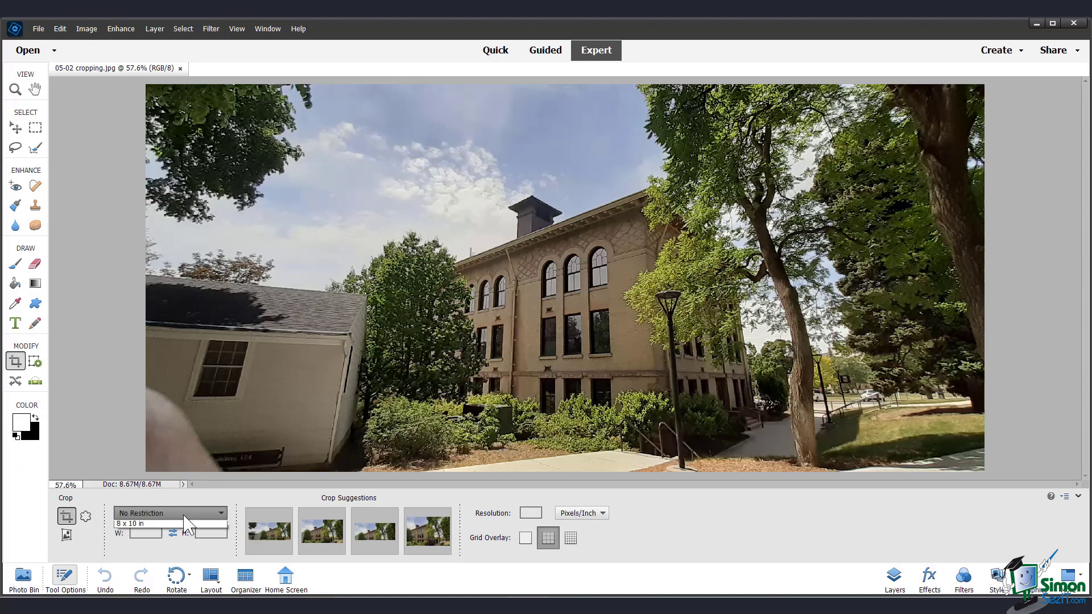
pyautogui.click(170, 513)
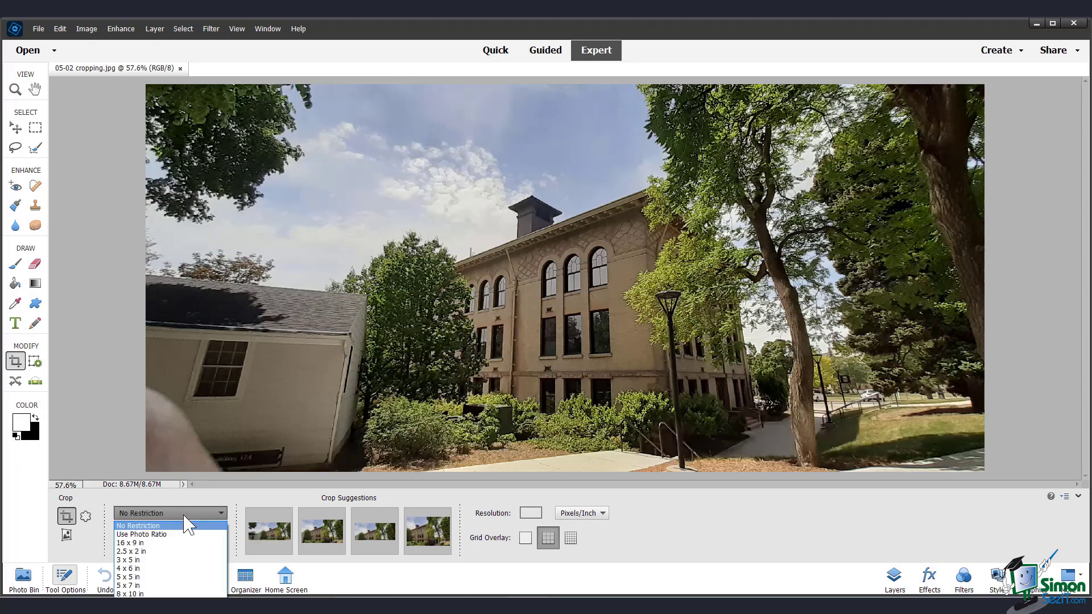
pyautogui.moveTo(188, 559)
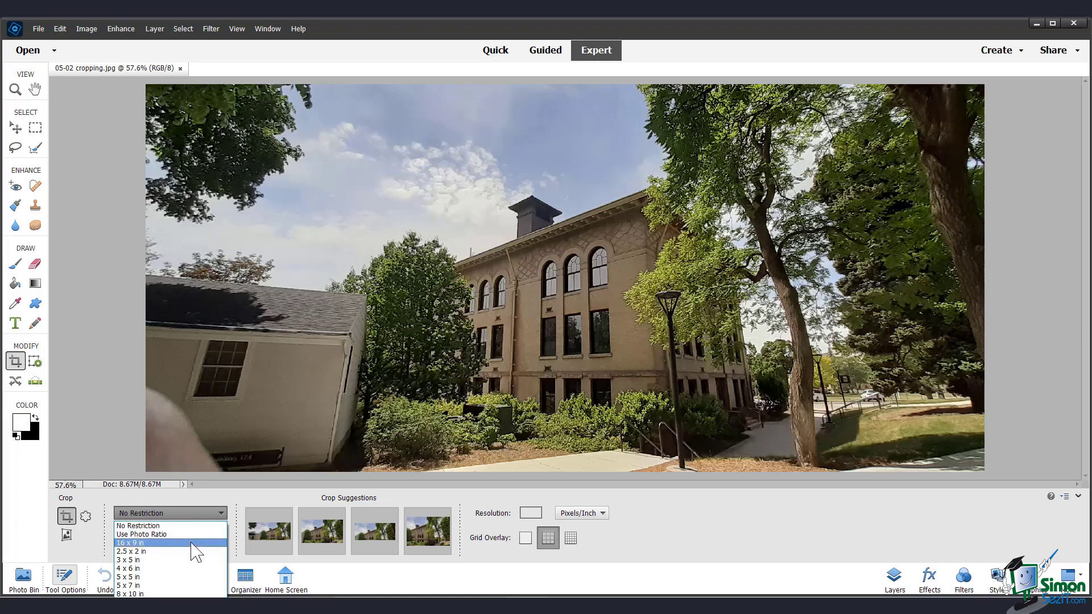
pyautogui.click(129, 543)
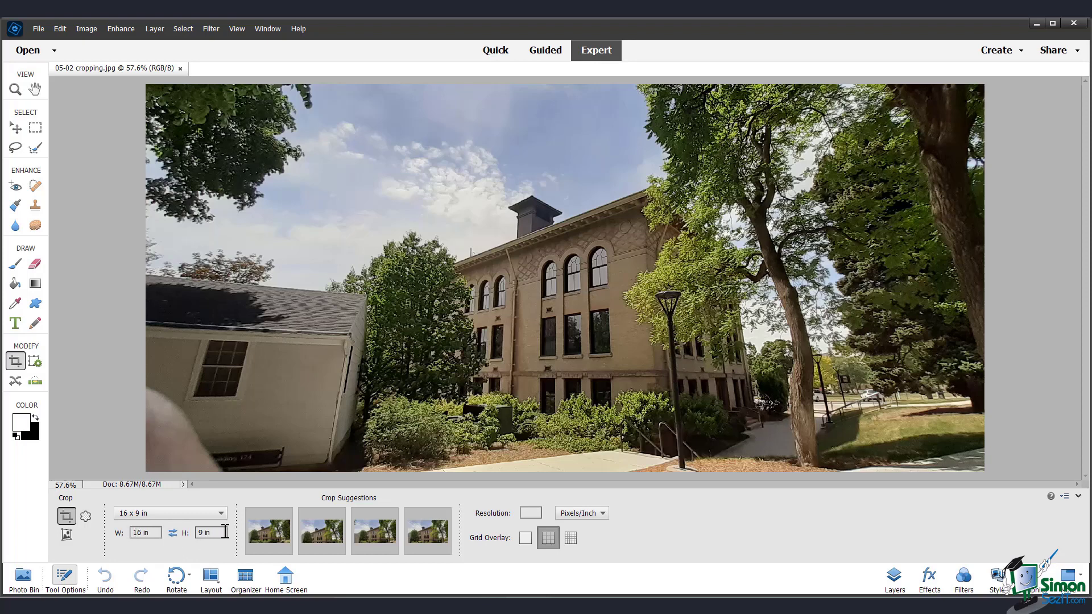
pyautogui.moveTo(429, 489)
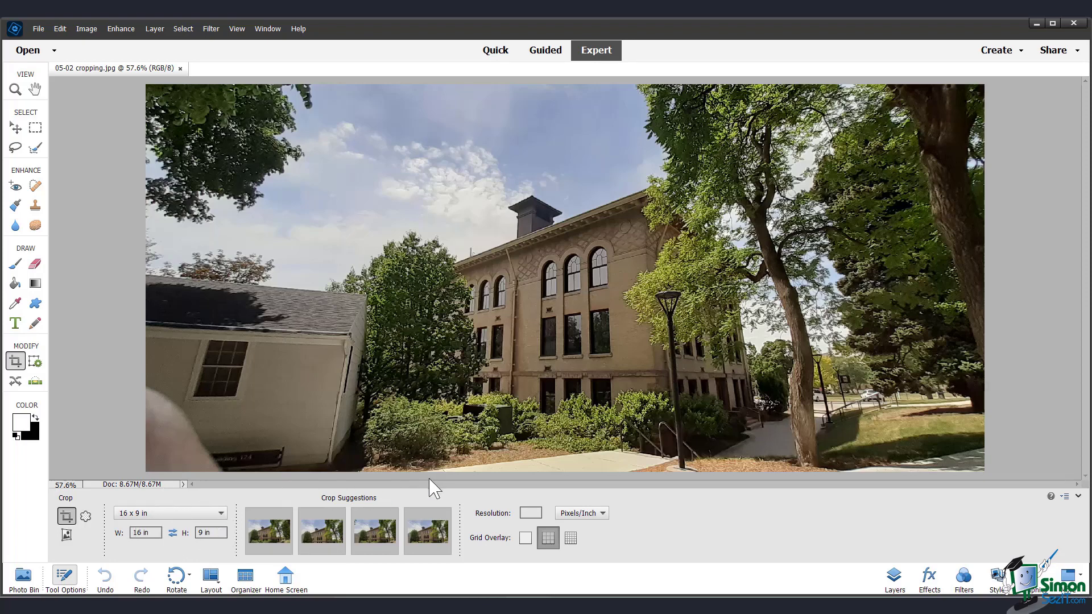
pyautogui.moveTo(114, 390)
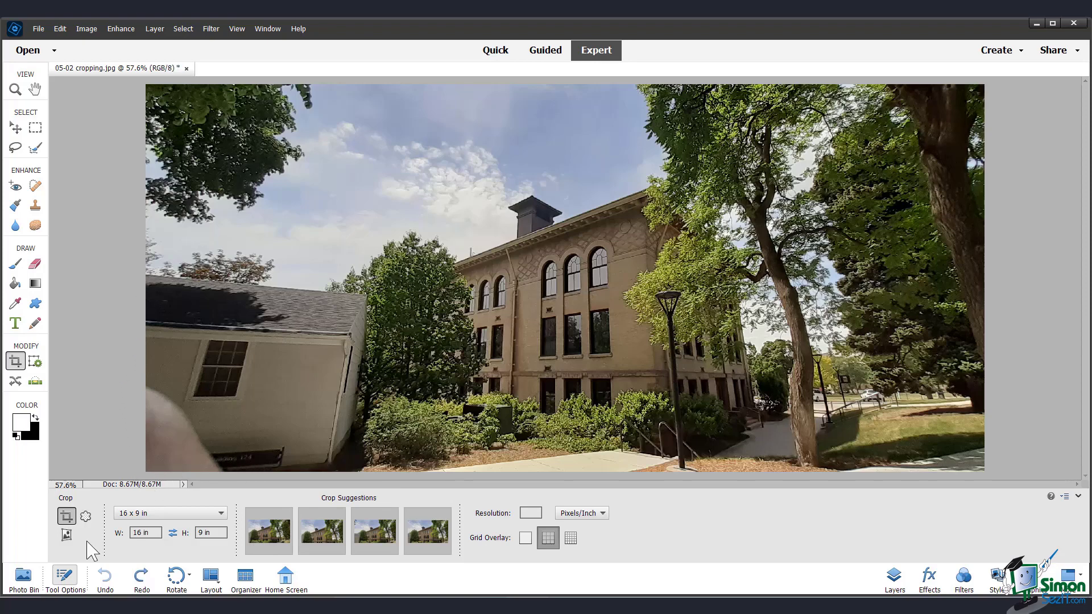
pyautogui.moveTo(530, 513)
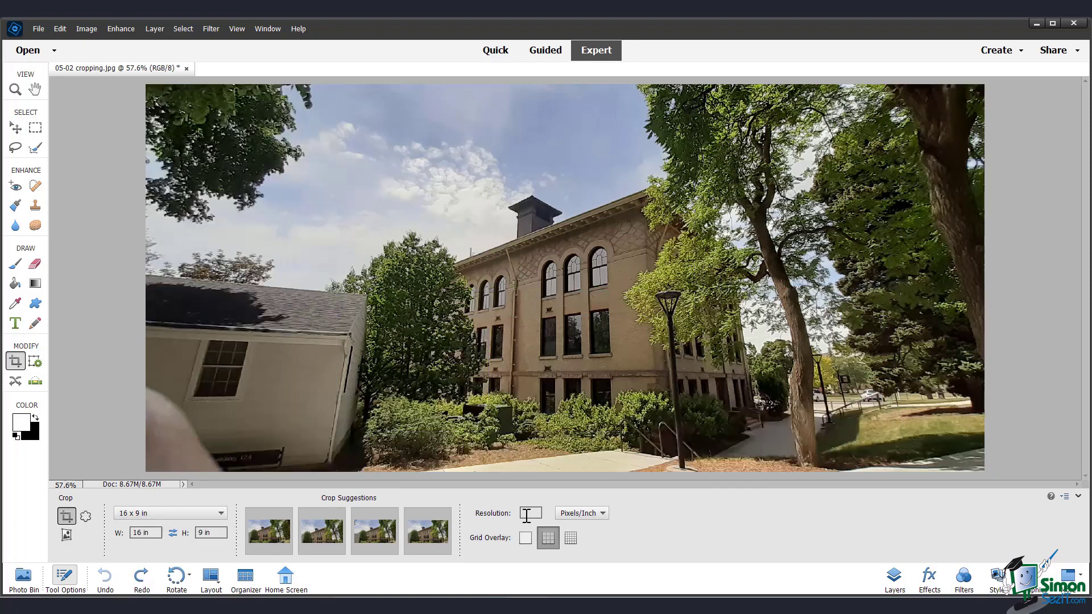
pyautogui.moveTo(531, 513)
pyautogui.write('300')
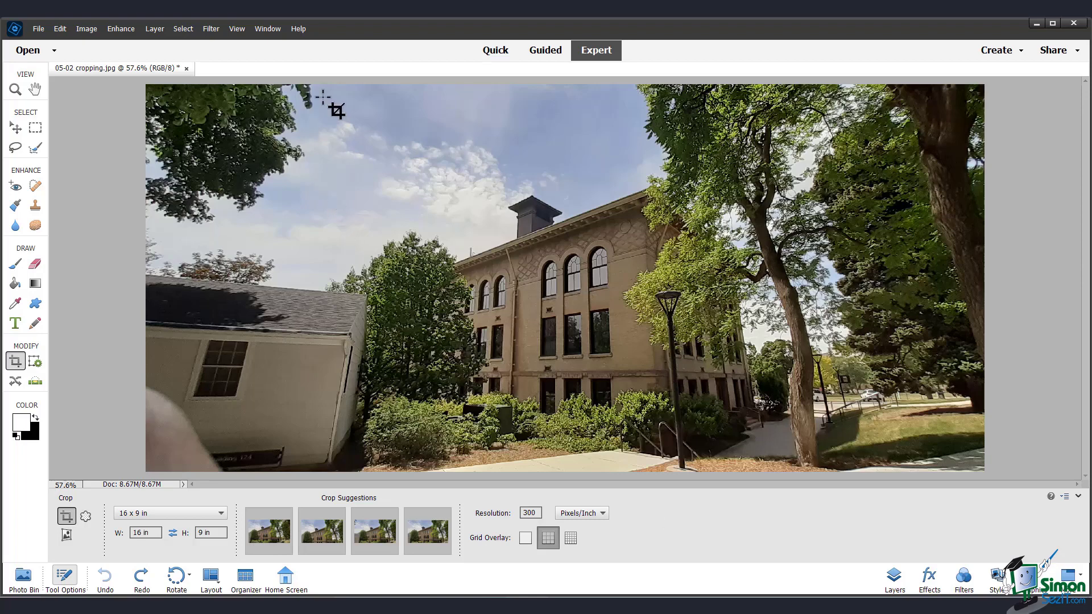
pyautogui.moveTo(348, 98)
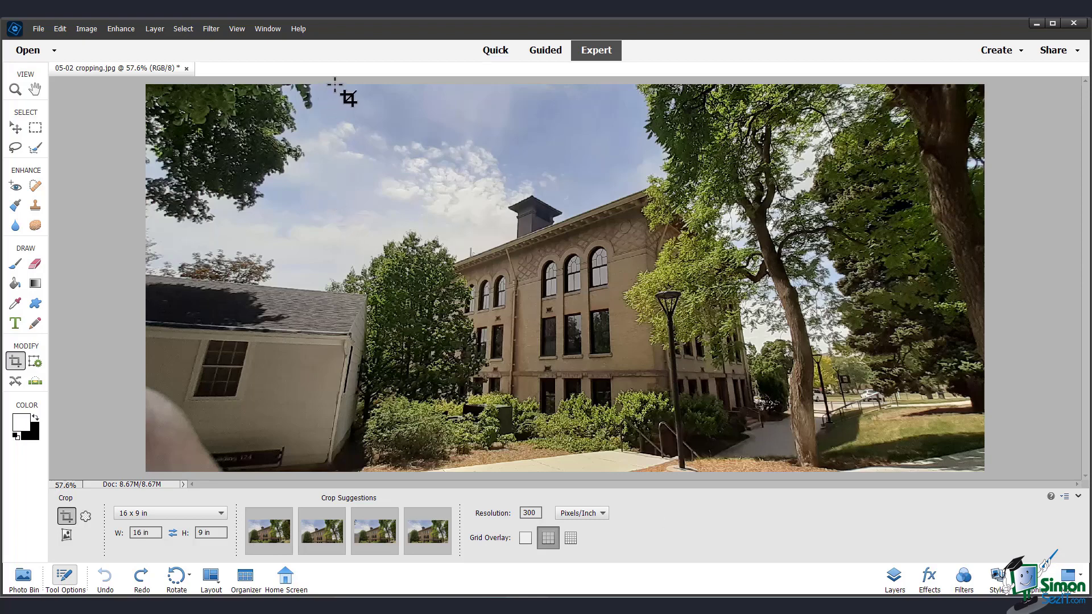
# Draw the 16 x 9 crop box across the building photo
pyautogui.moveTo(335, 89); pyautogui.dragTo(978, 439)
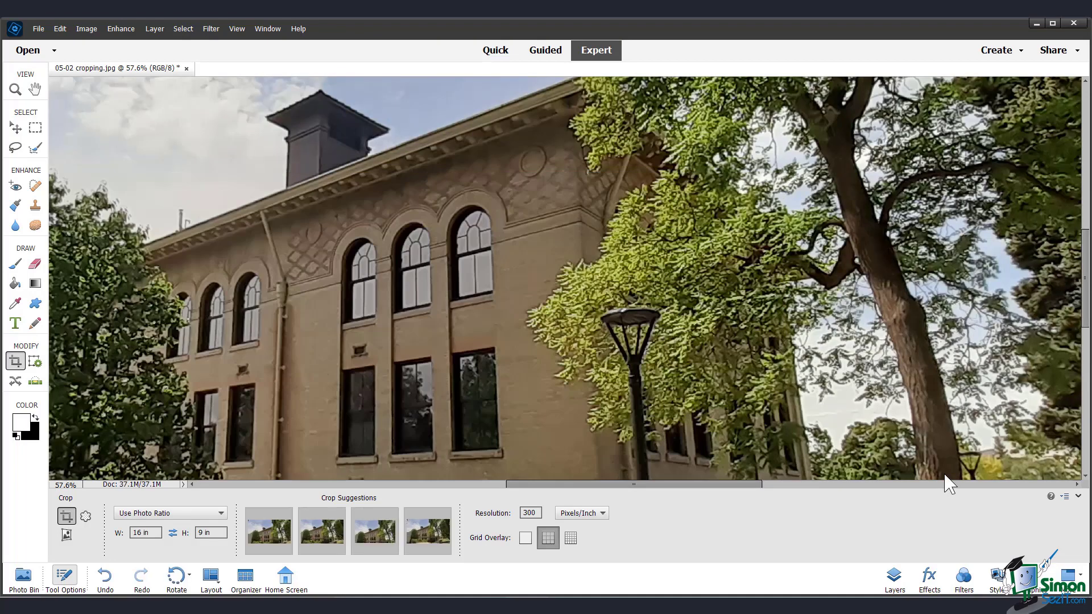
pyautogui.moveTo(508, 406)
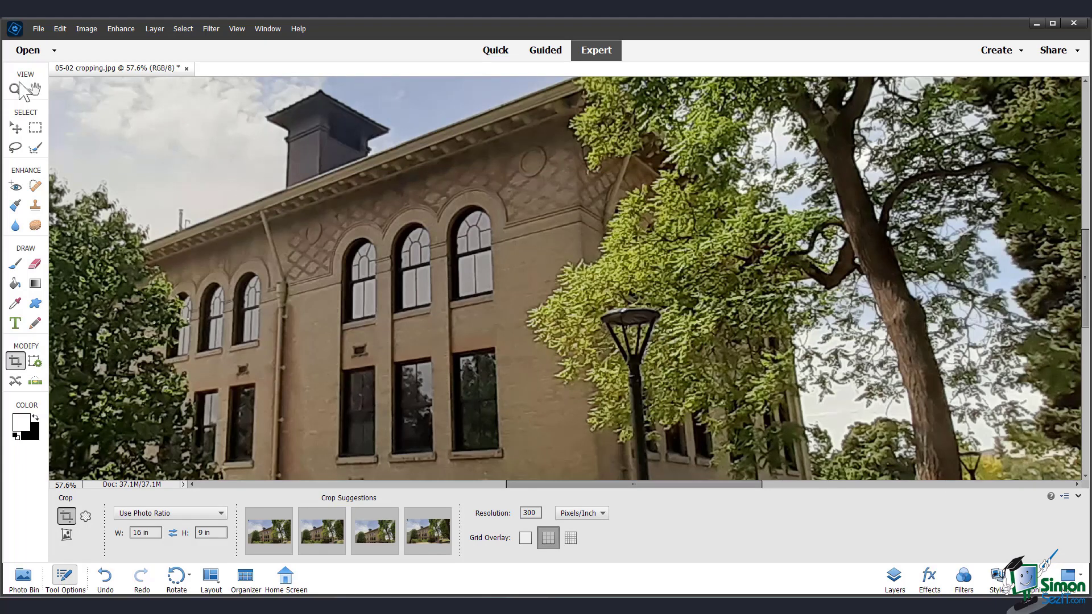
# Select the Zoom tool and undo the crop via Edit > Undo Crop
pyautogui.click(14, 89)
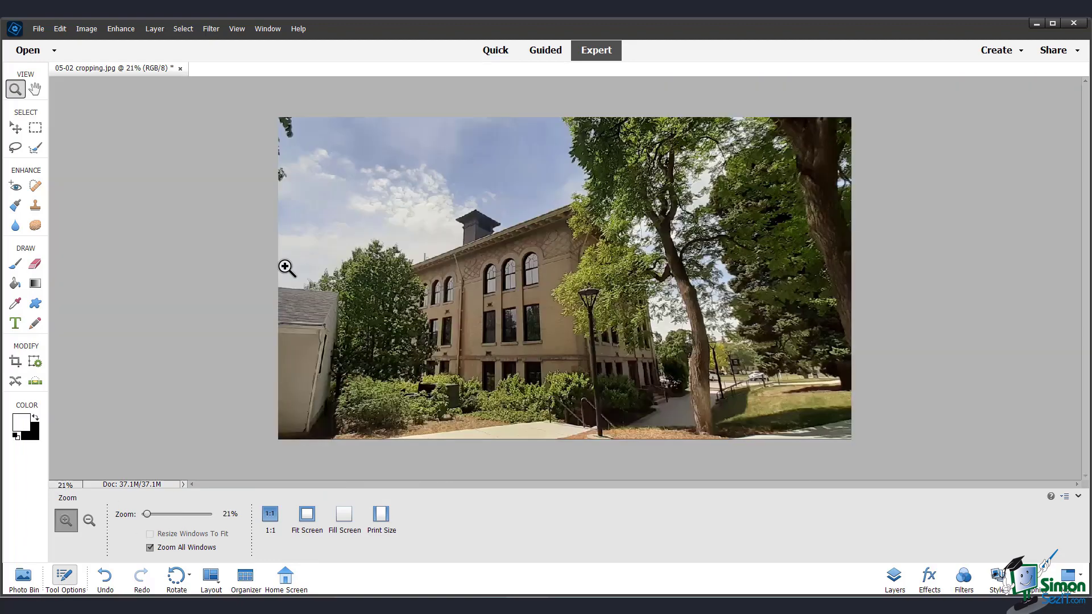
pyautogui.moveTo(212, 235)
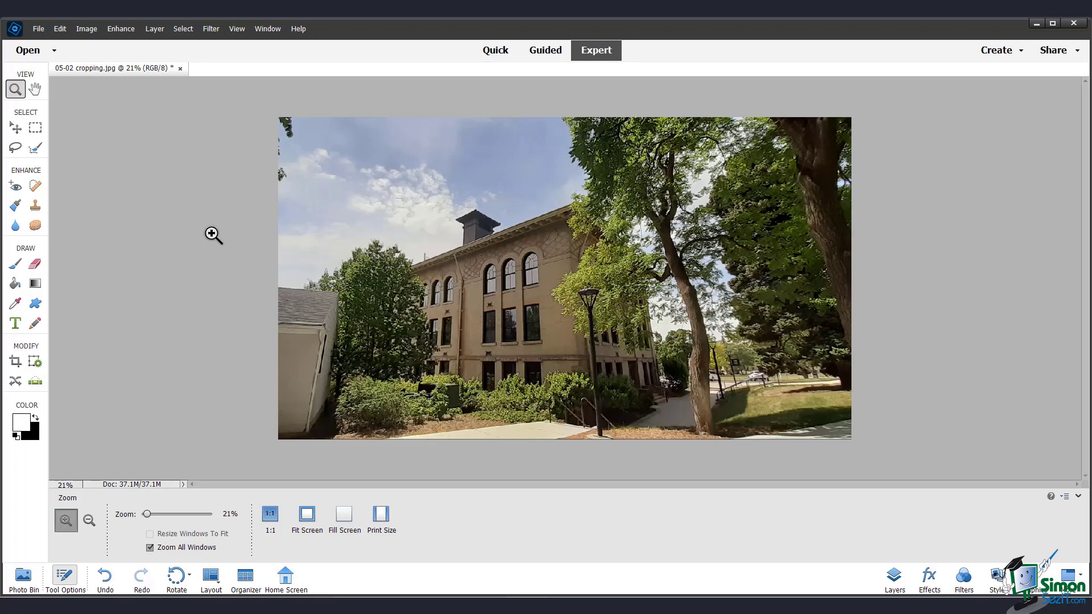
pyautogui.click(59, 29)
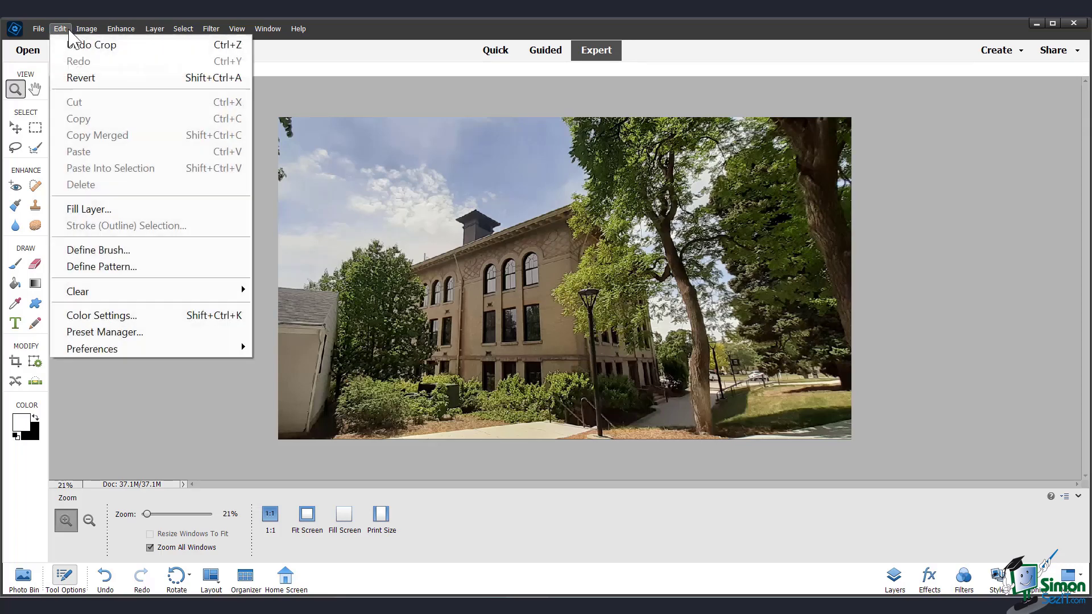
pyautogui.click(90, 44)
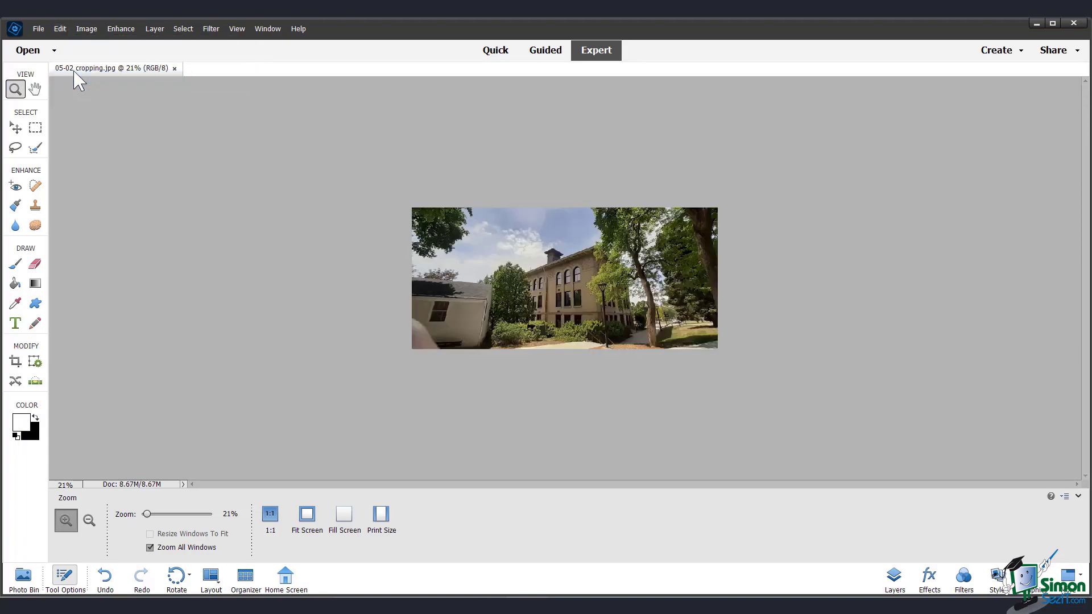
# Drag the Zoom slider up to about 46%
pyautogui.moveTo(146, 514); pyautogui.dragTo(152, 514)
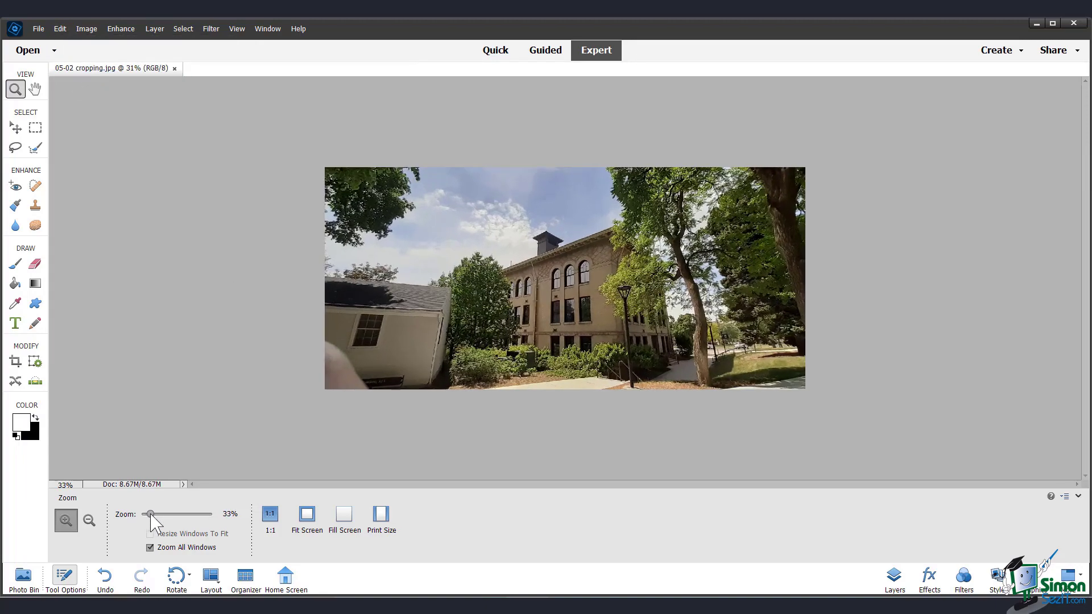
pyautogui.moveTo(151, 513); pyautogui.dragTo(157, 514)
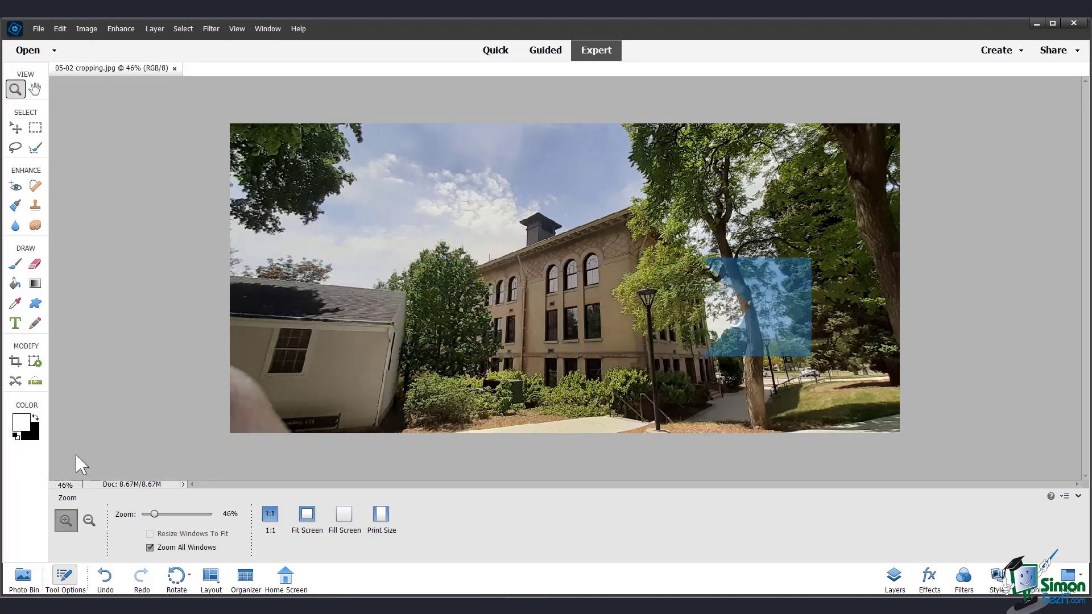
# Draw a 16 x 9 crop box and tilt it to straighten the building
pyautogui.click(15, 361)
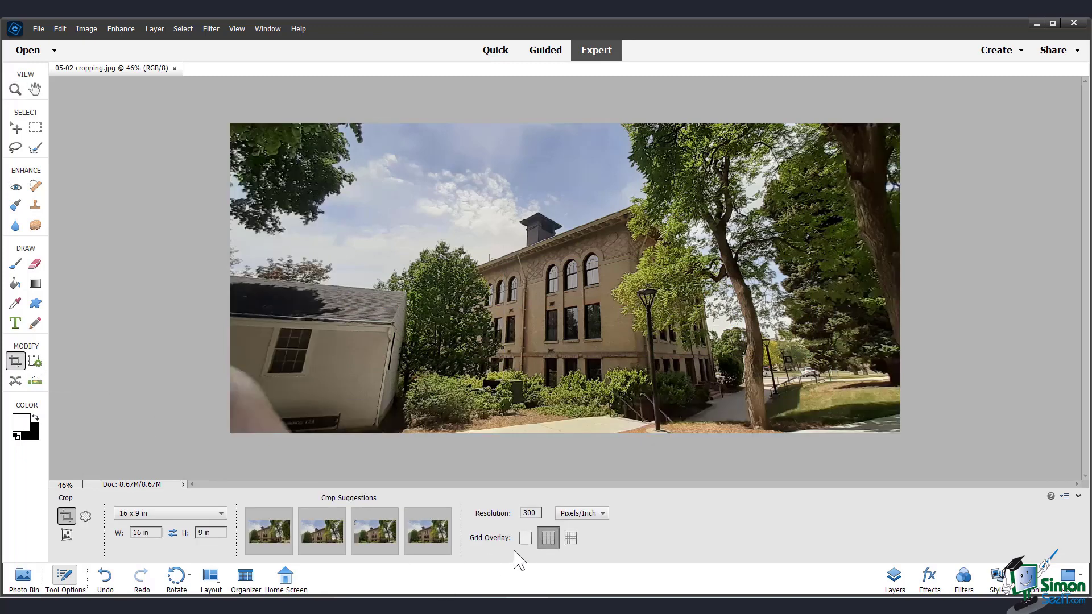
pyautogui.moveTo(525, 538)
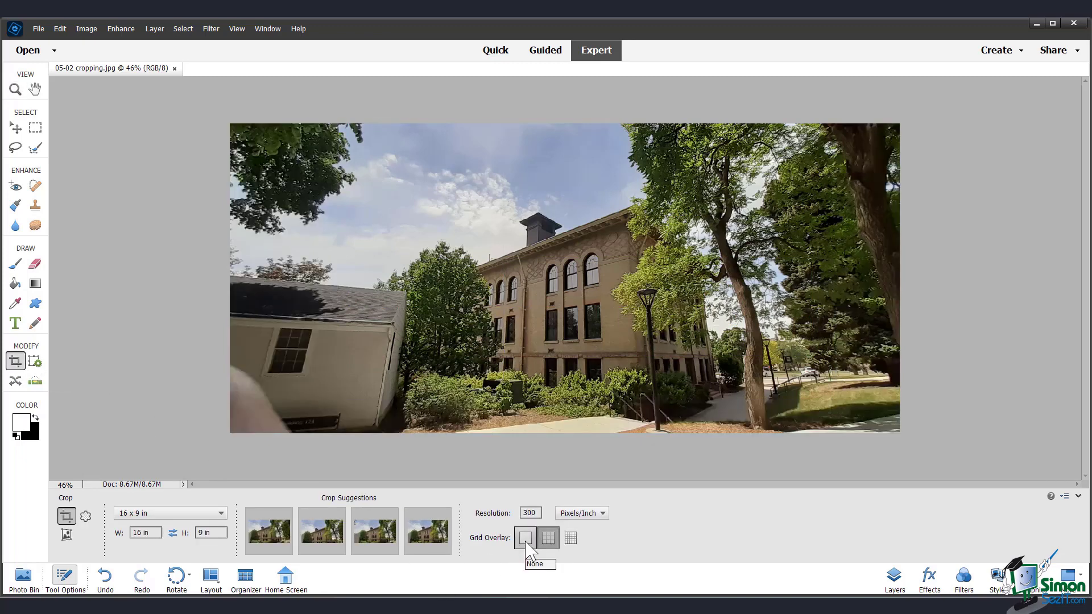
pyautogui.moveTo(571, 551)
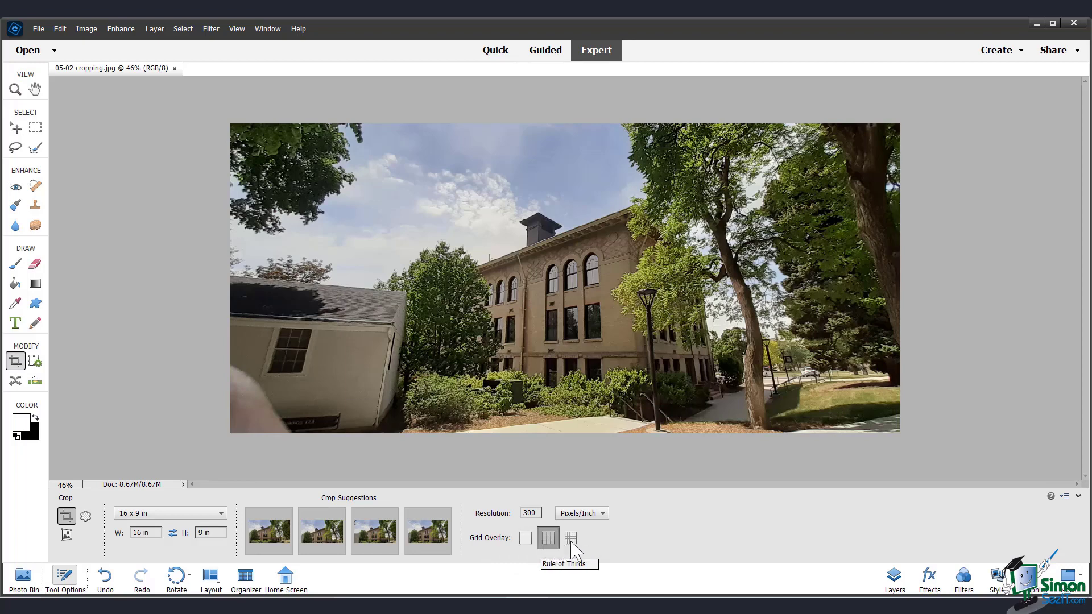
pyautogui.moveTo(572, 542)
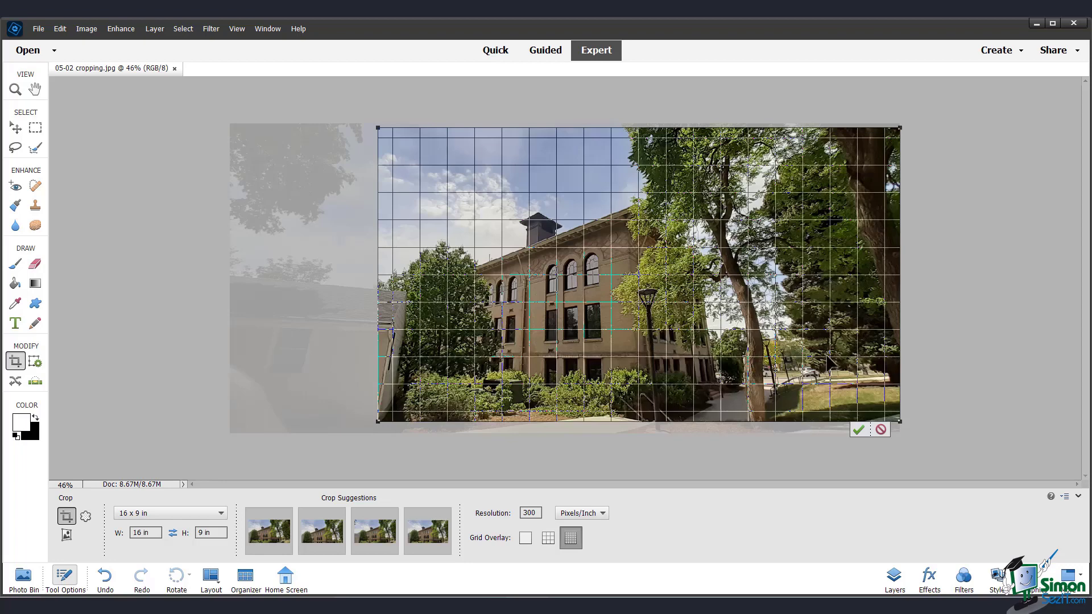
pyautogui.moveTo(829, 372)
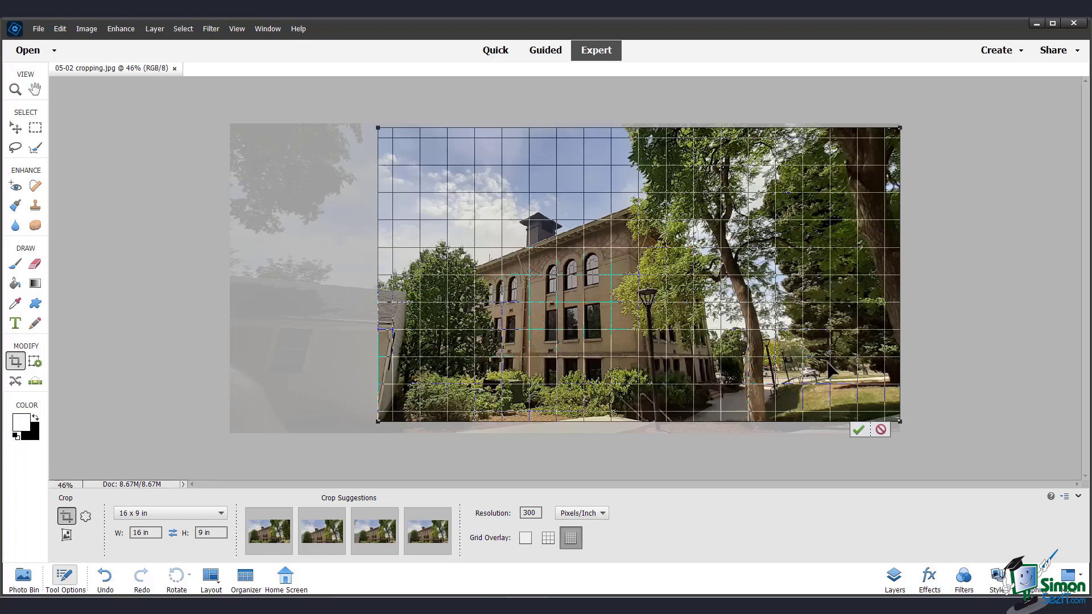
pyautogui.moveTo(911, 414)
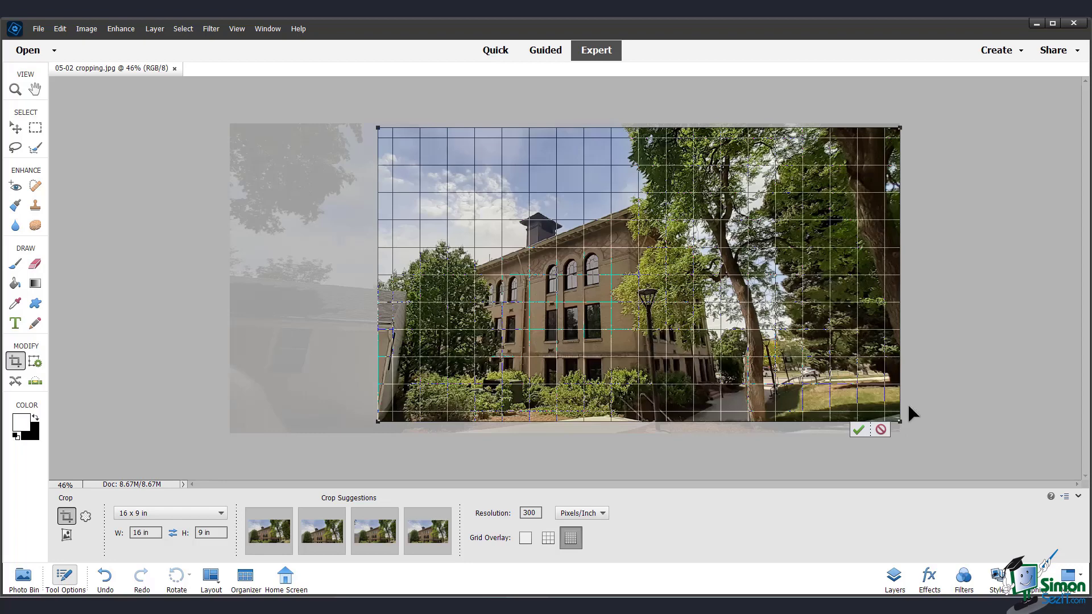
pyautogui.moveTo(924, 198)
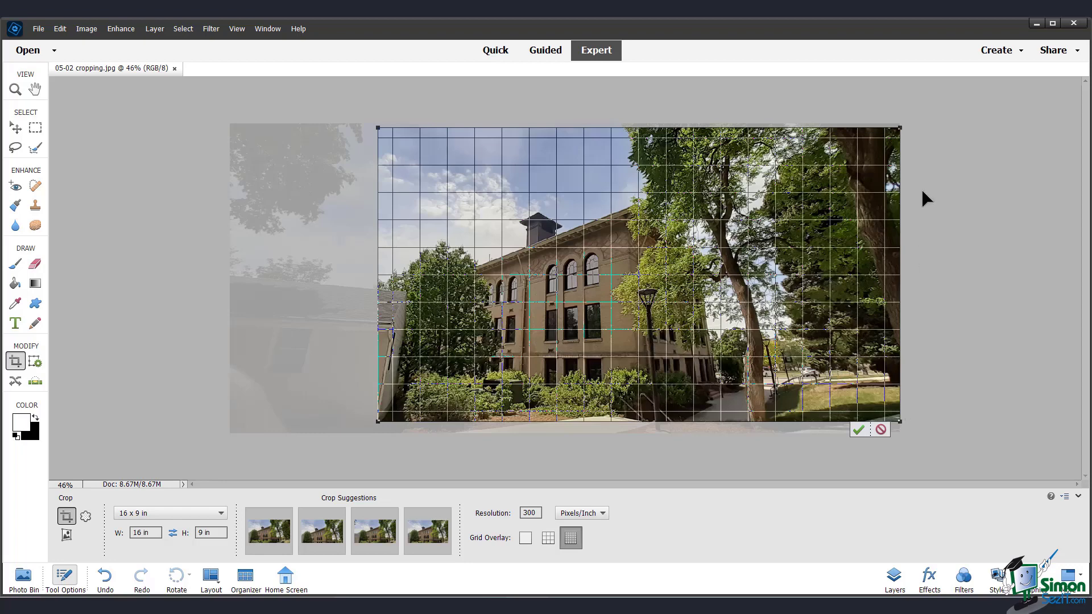
pyautogui.moveTo(925, 121)
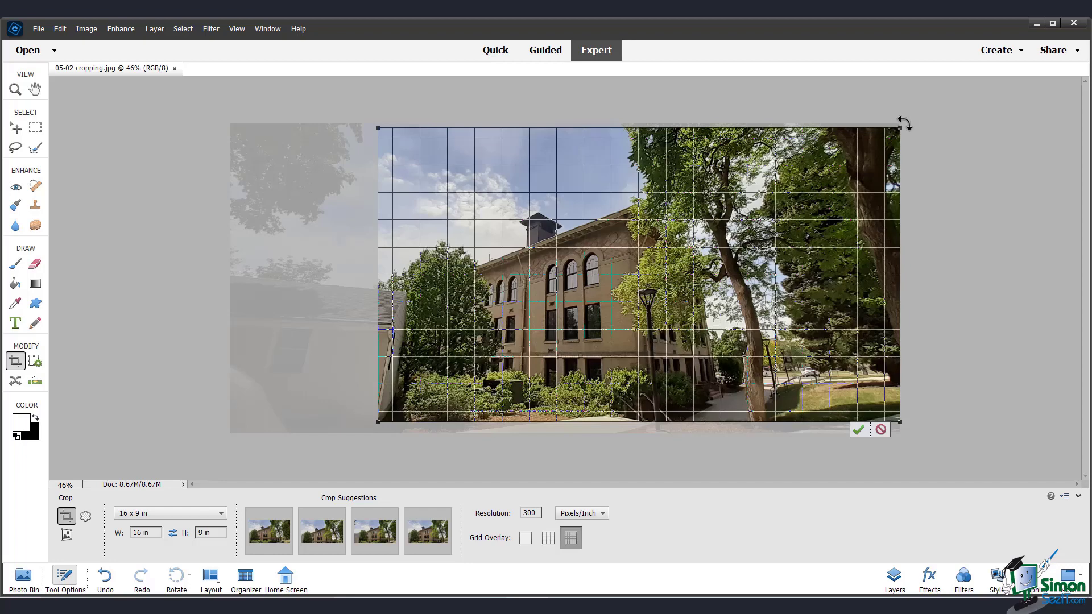
pyautogui.moveTo(904, 124); pyautogui.dragTo(912, 136)
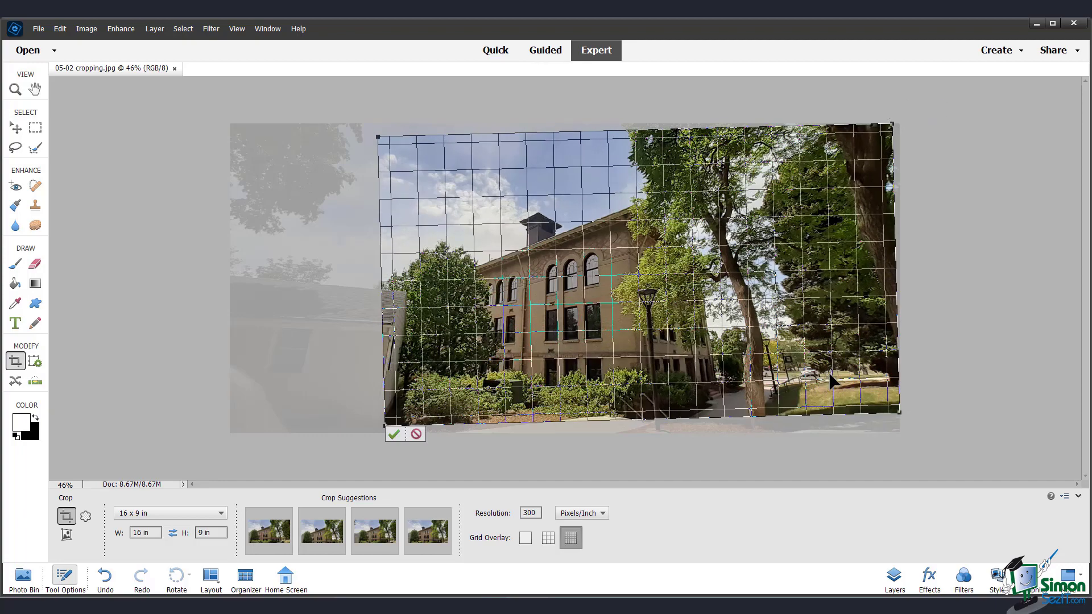
pyautogui.moveTo(874, 373)
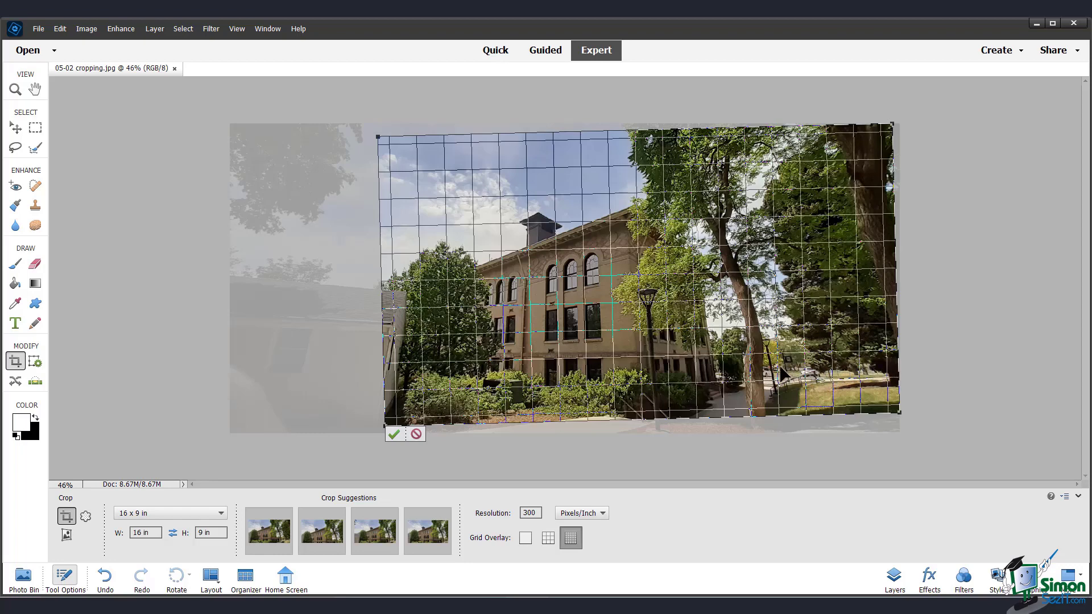
pyautogui.moveTo(730, 380)
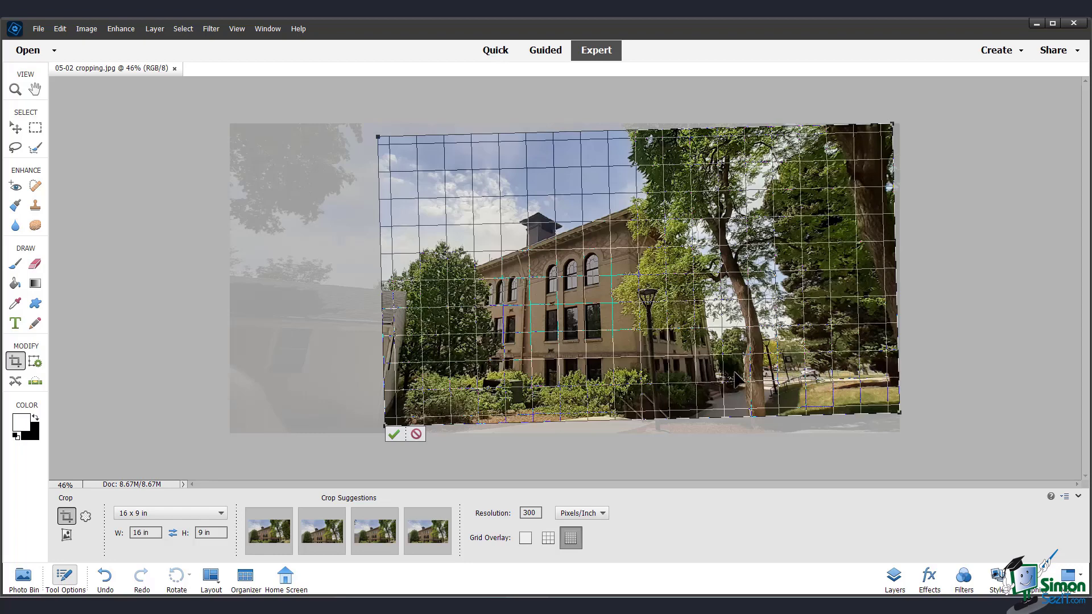
pyautogui.moveTo(394, 435)
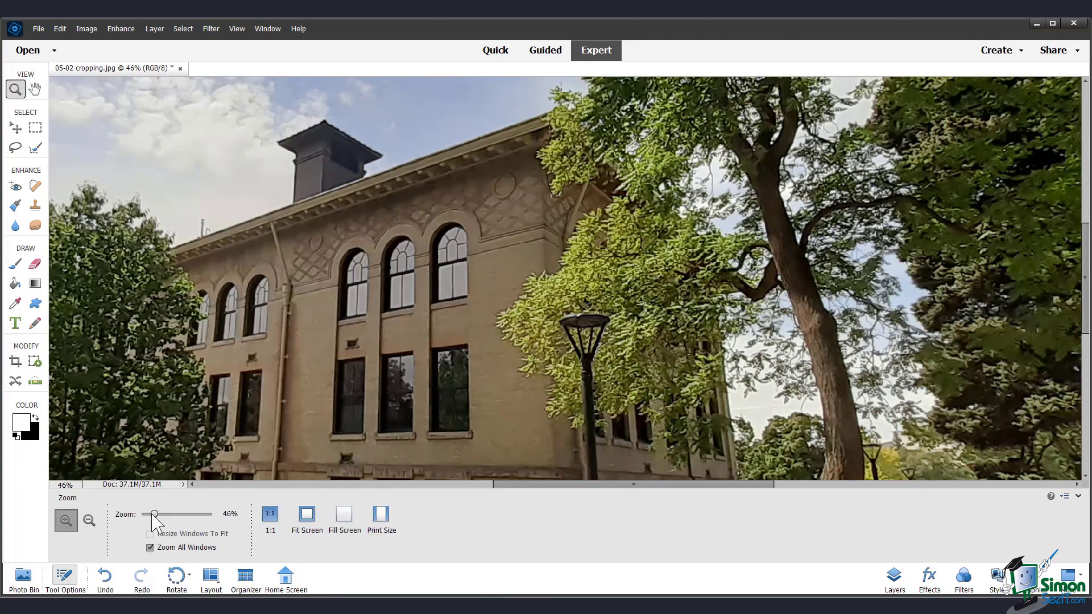
# Drag the Zoom slider down to about 23%
pyautogui.moveTo(154, 514); pyautogui.dragTo(143, 514)
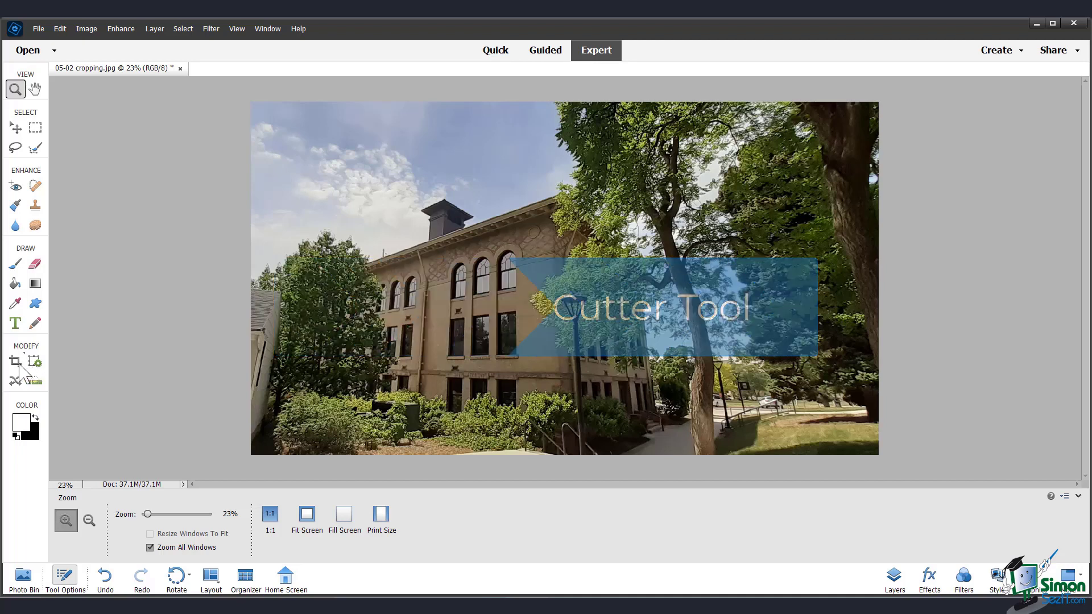
# Switch to the Cookie Cutter and pick the Arrow 9 shape
pyautogui.click(15, 361)
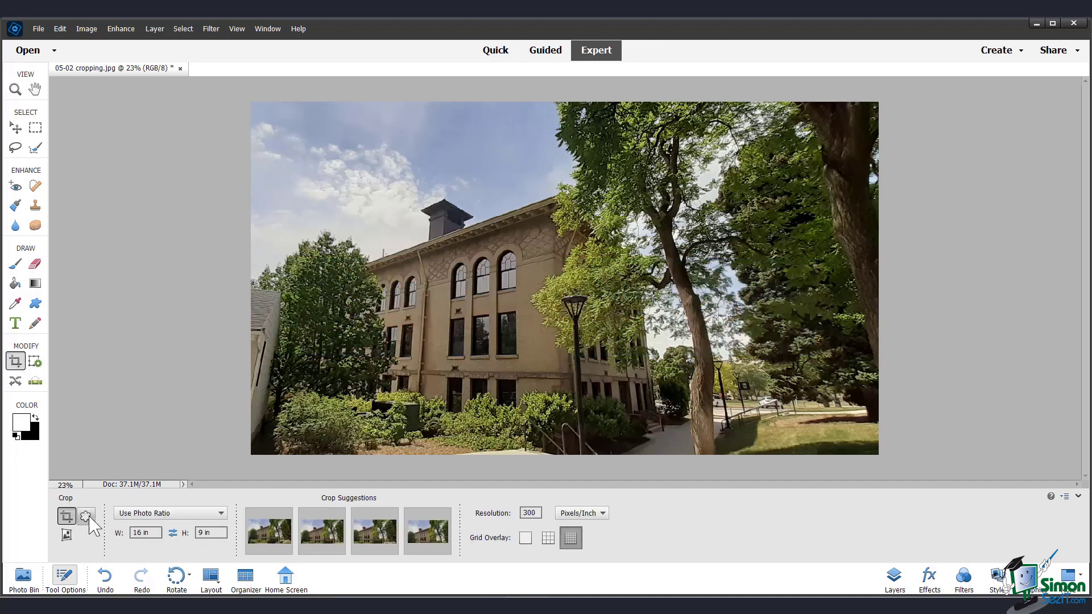
pyautogui.click(86, 516)
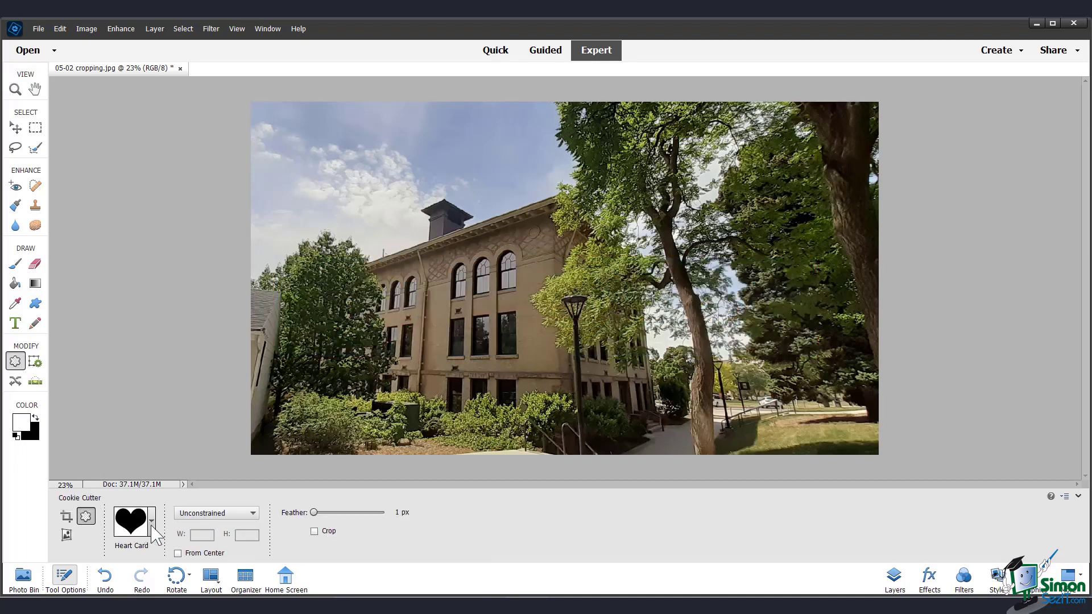
pyautogui.click(151, 521)
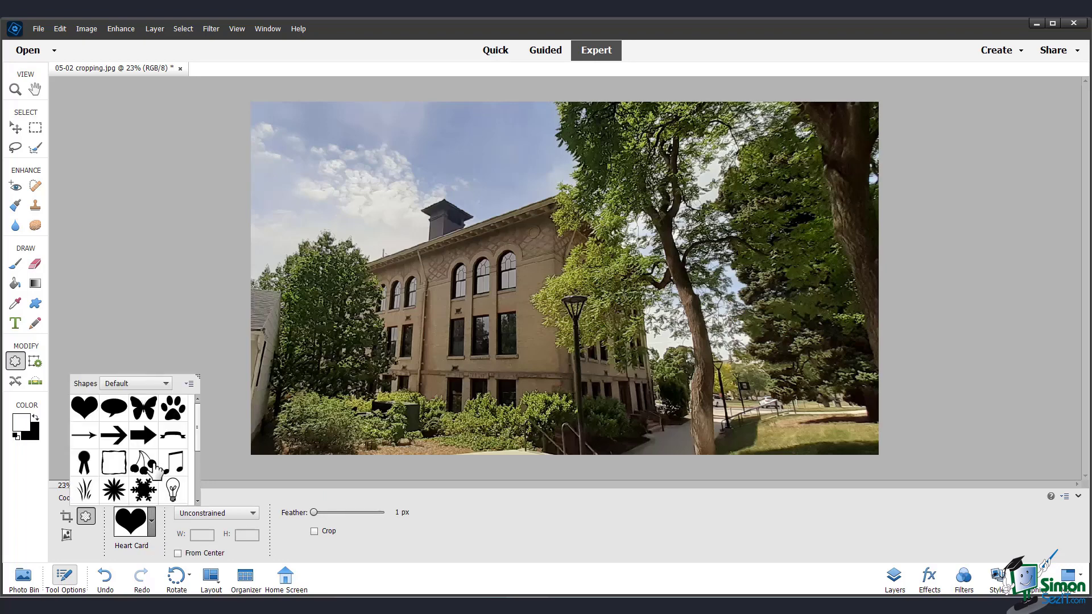
pyautogui.click(143, 434)
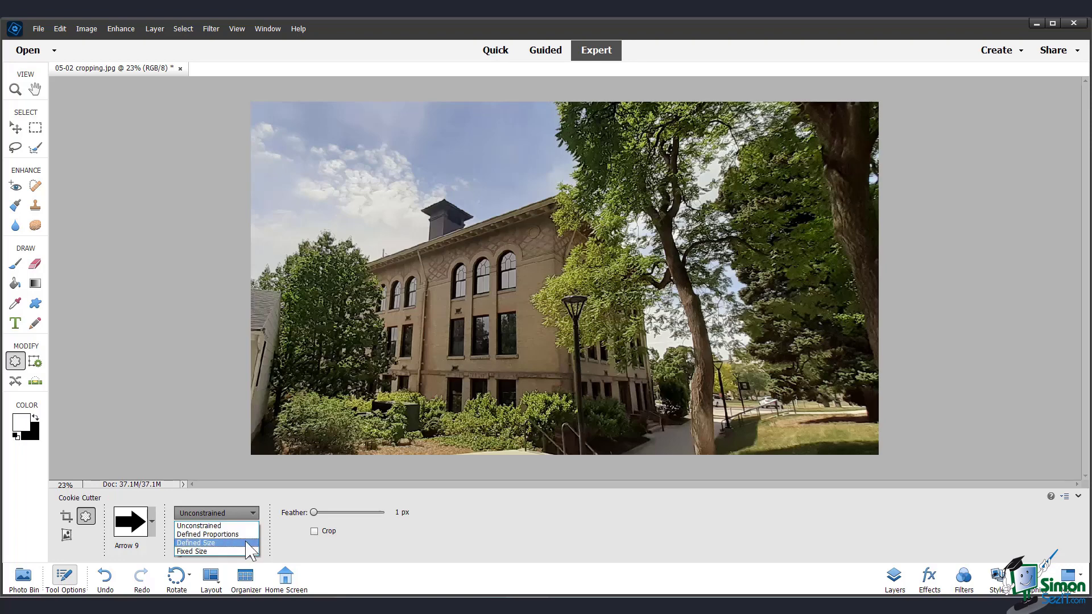
pyautogui.moveTo(247, 560)
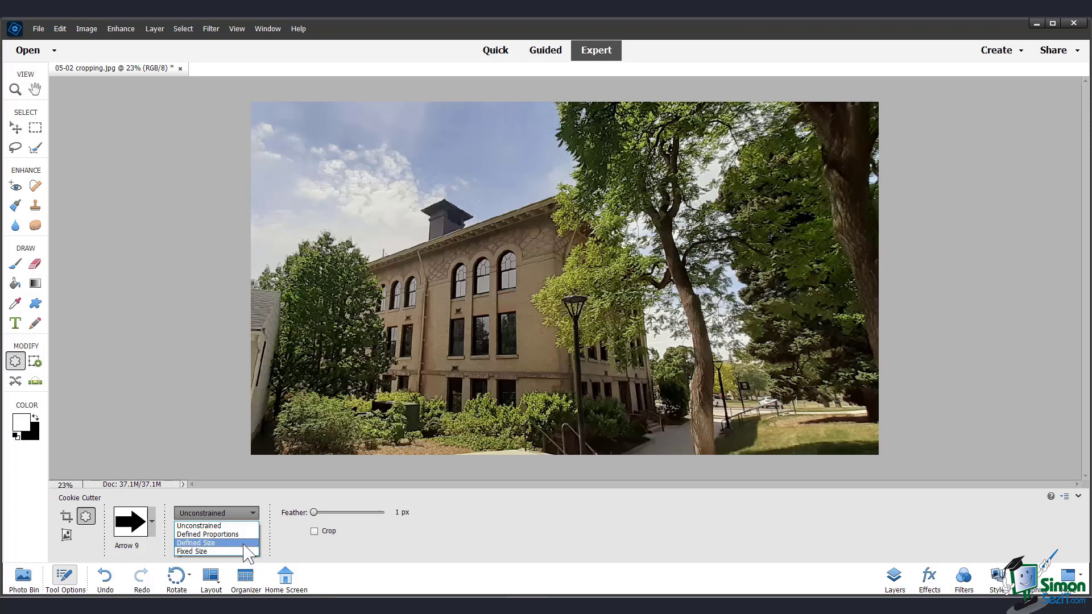
# Set fixed proportions, From Center, 11 px Feather, and Crop on
pyautogui.click(205, 533)
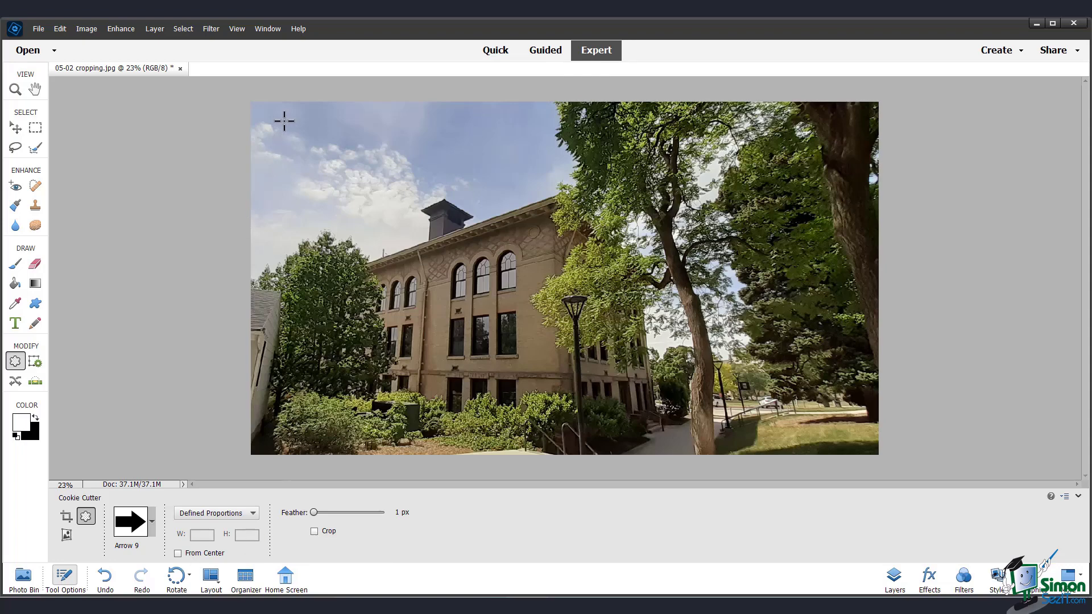
pyautogui.moveTo(361, 181)
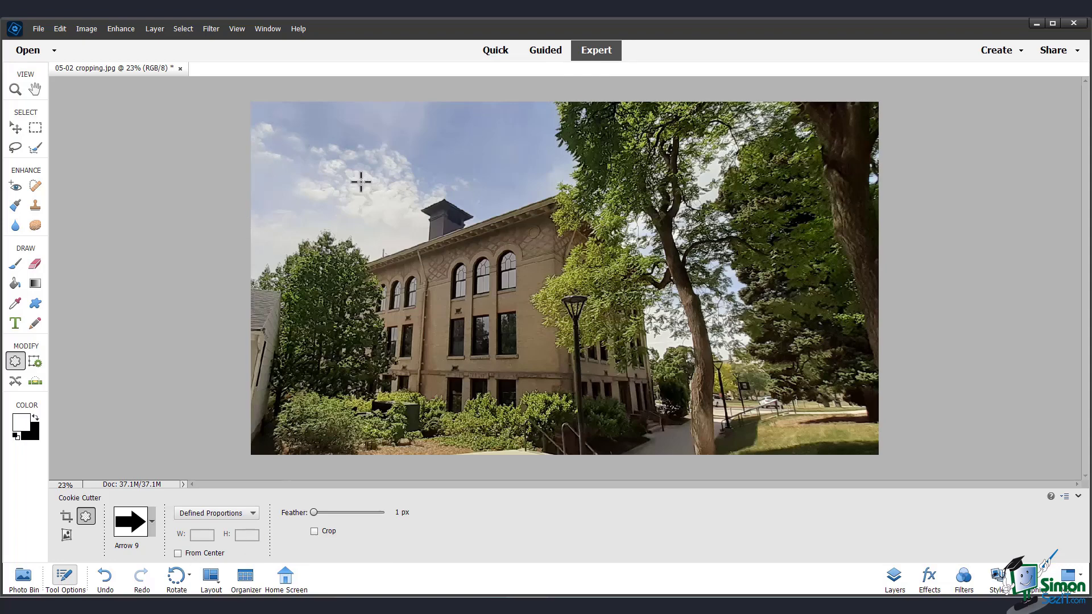
pyautogui.moveTo(201, 549)
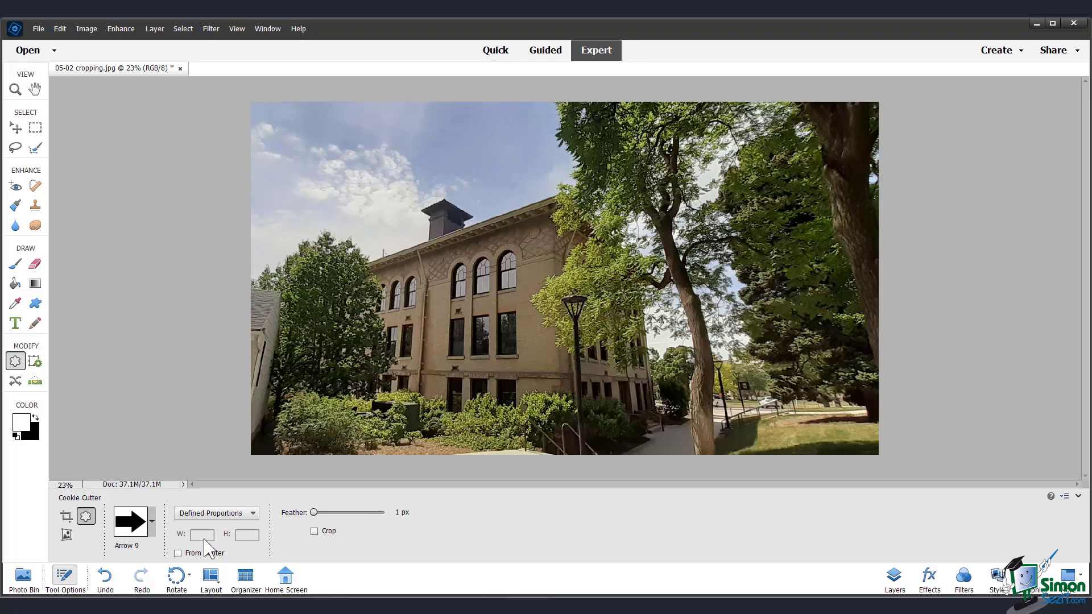
pyautogui.click(179, 552)
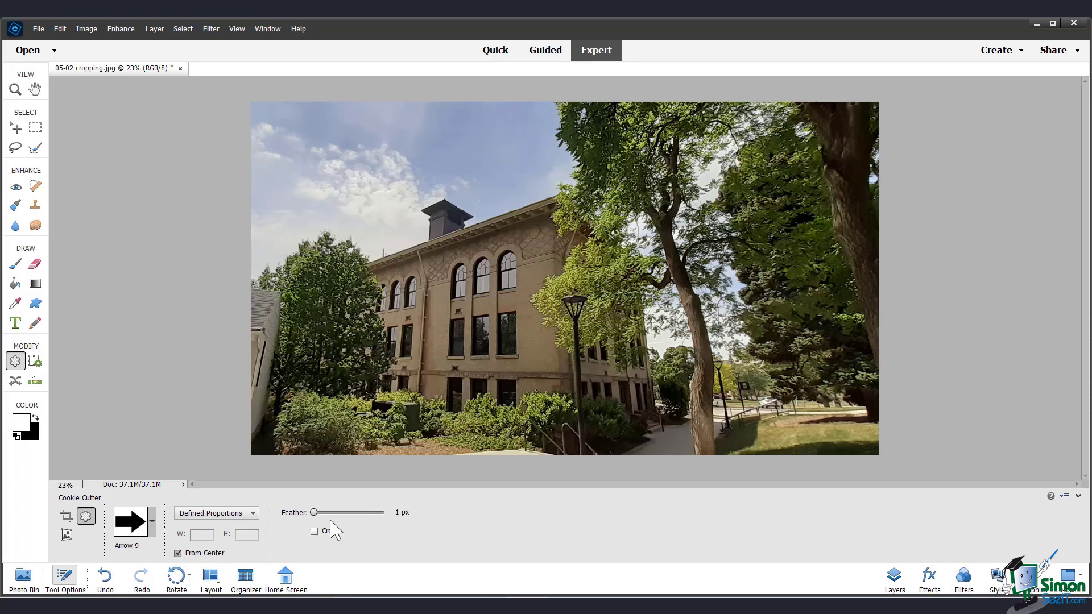
pyautogui.moveTo(346, 531)
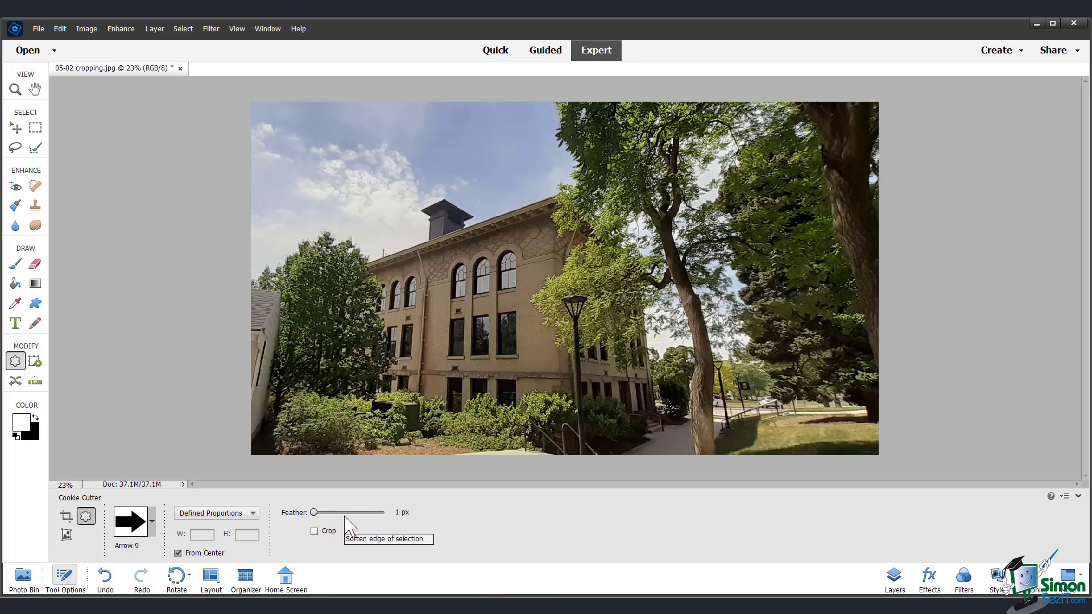
pyautogui.moveTo(317, 511); pyautogui.dragTo(332, 512)
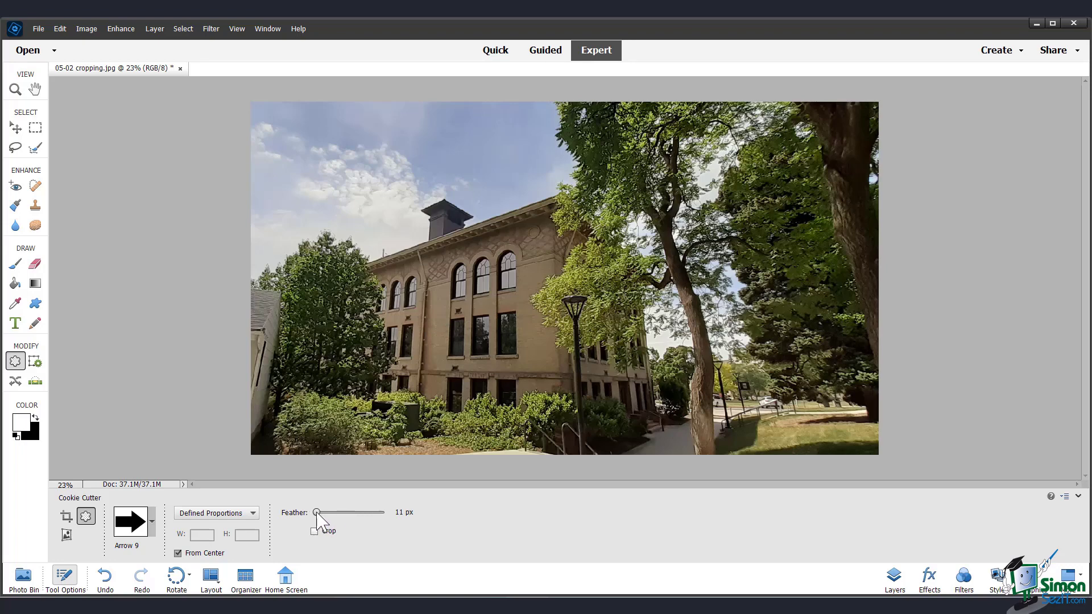
pyautogui.moveTo(305, 541)
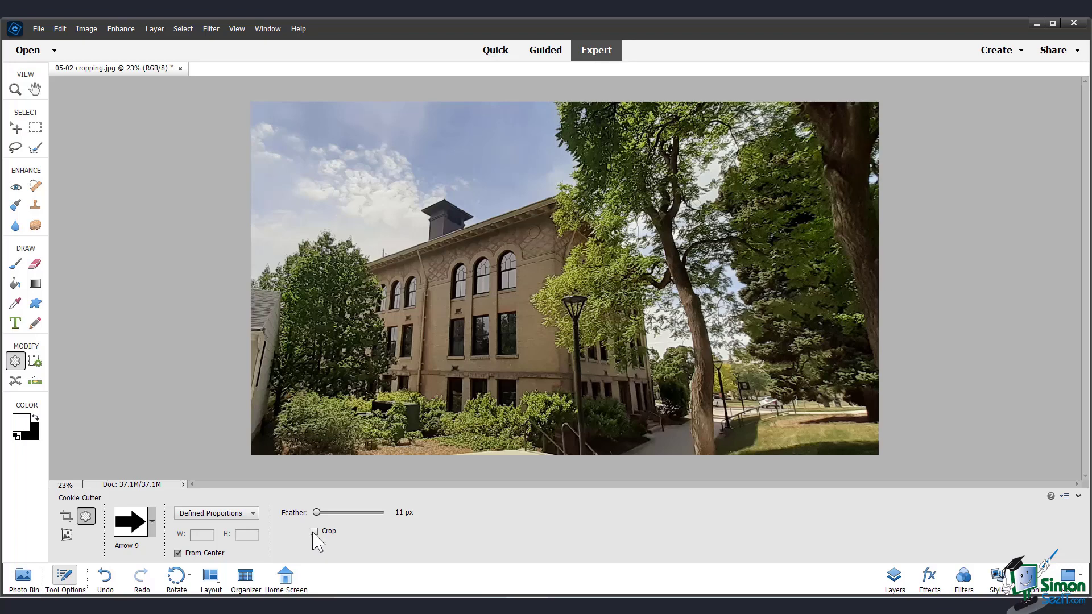
pyautogui.click(314, 532)
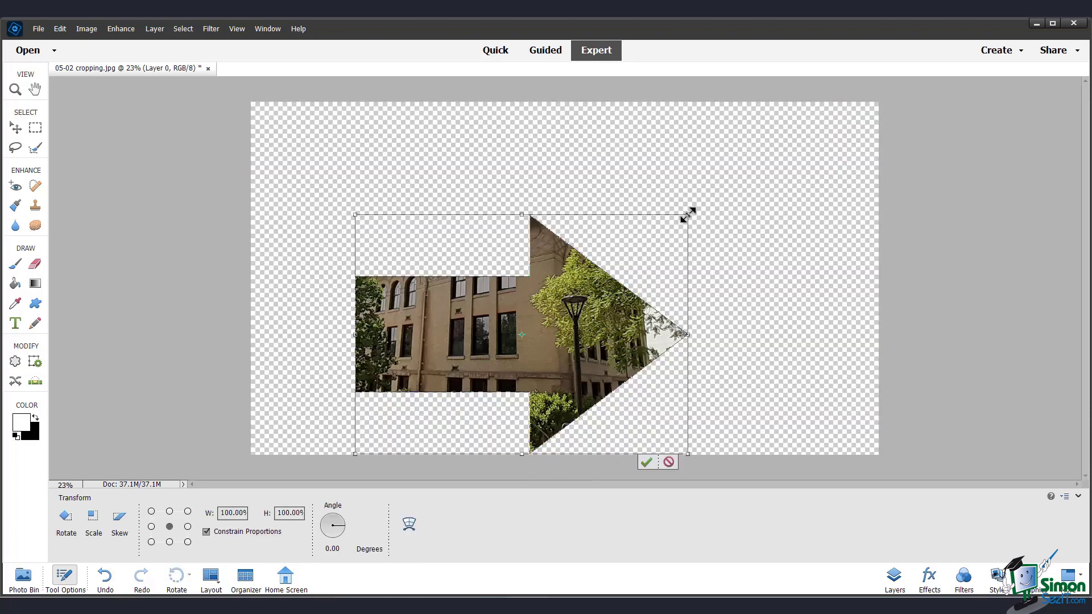
# Enlarge the arrow cutout to about 148% and commit it
pyautogui.moveTo(688, 212); pyautogui.dragTo(846, 102)
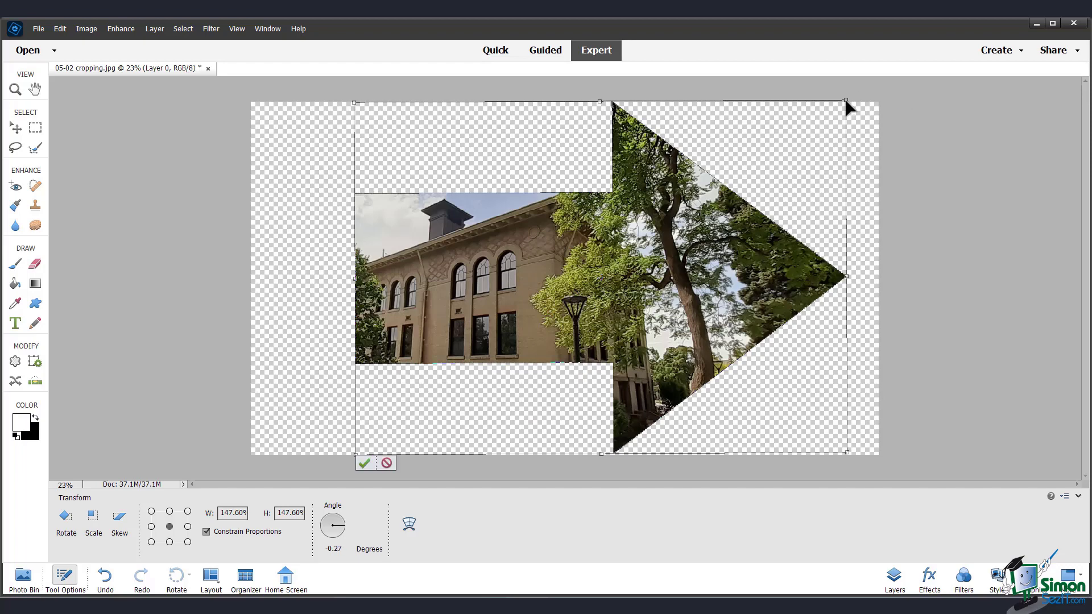
pyautogui.moveTo(418, 449)
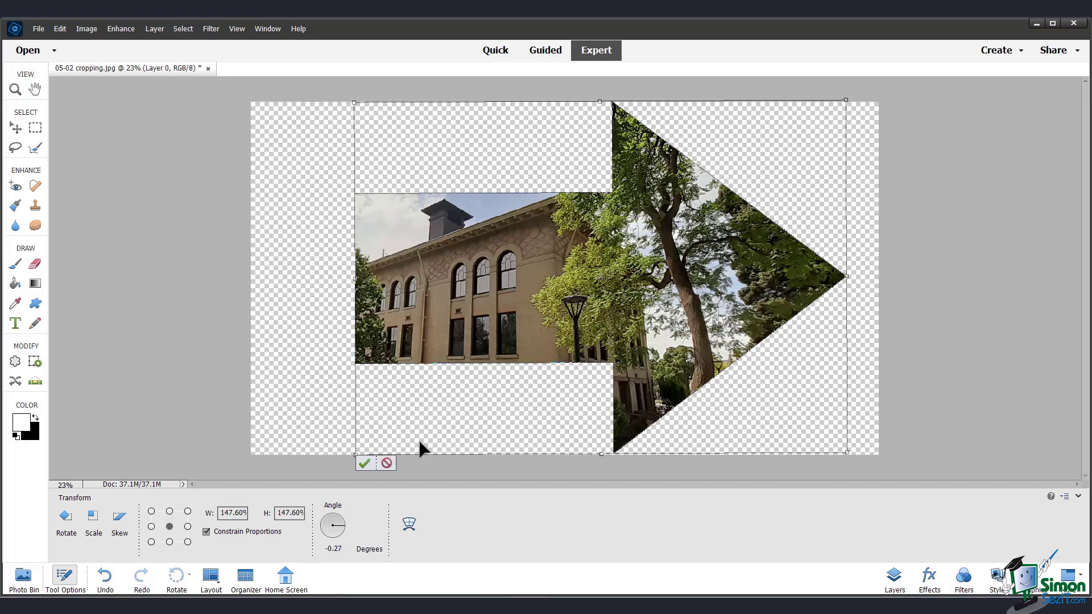
pyautogui.click(364, 463)
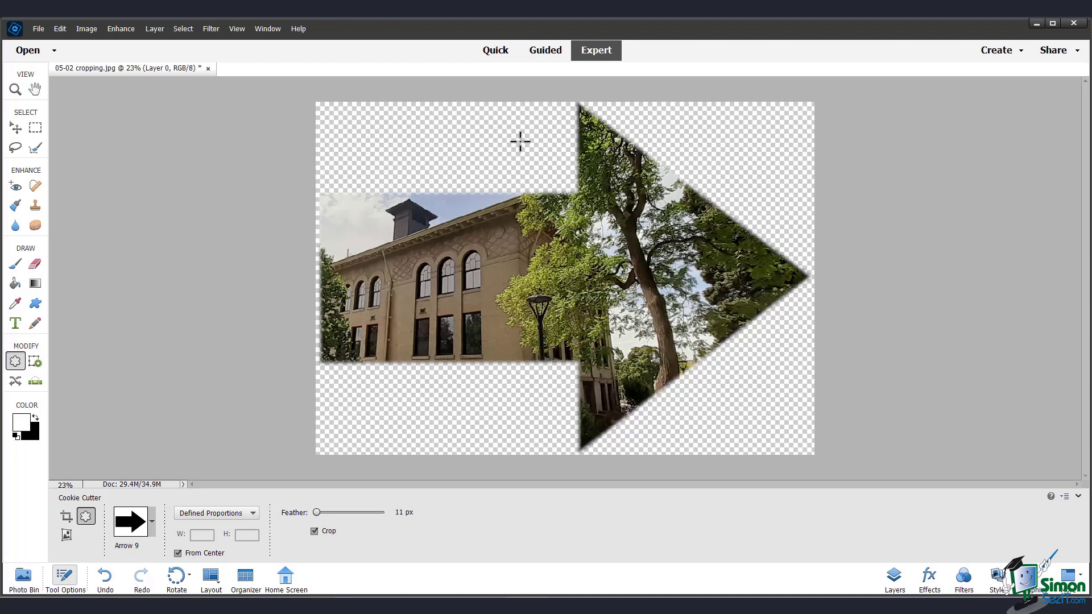
pyautogui.moveTo(515, 137)
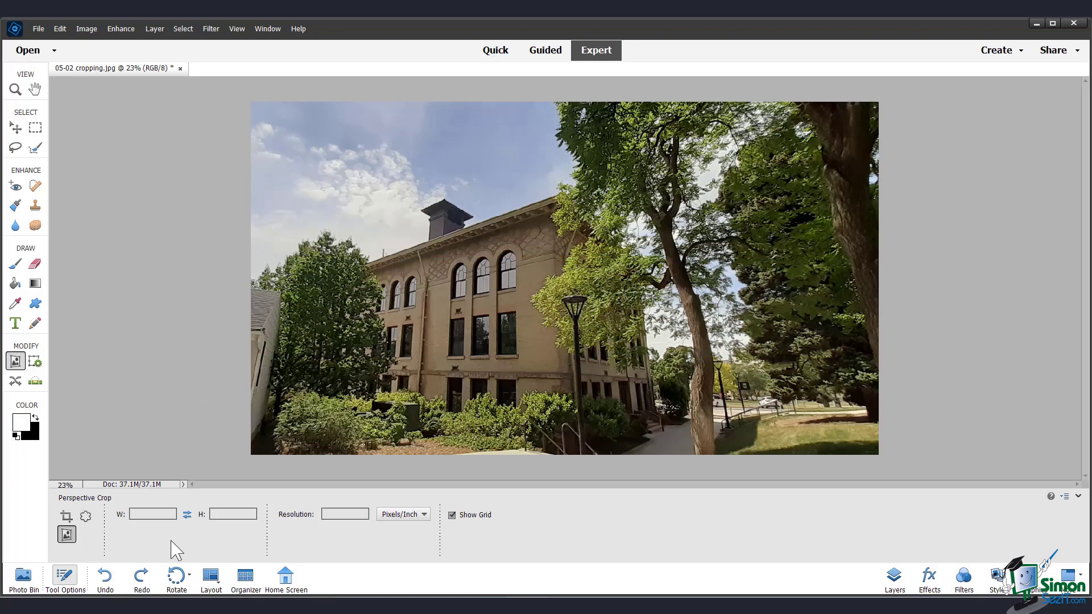
pyautogui.moveTo(318, 537)
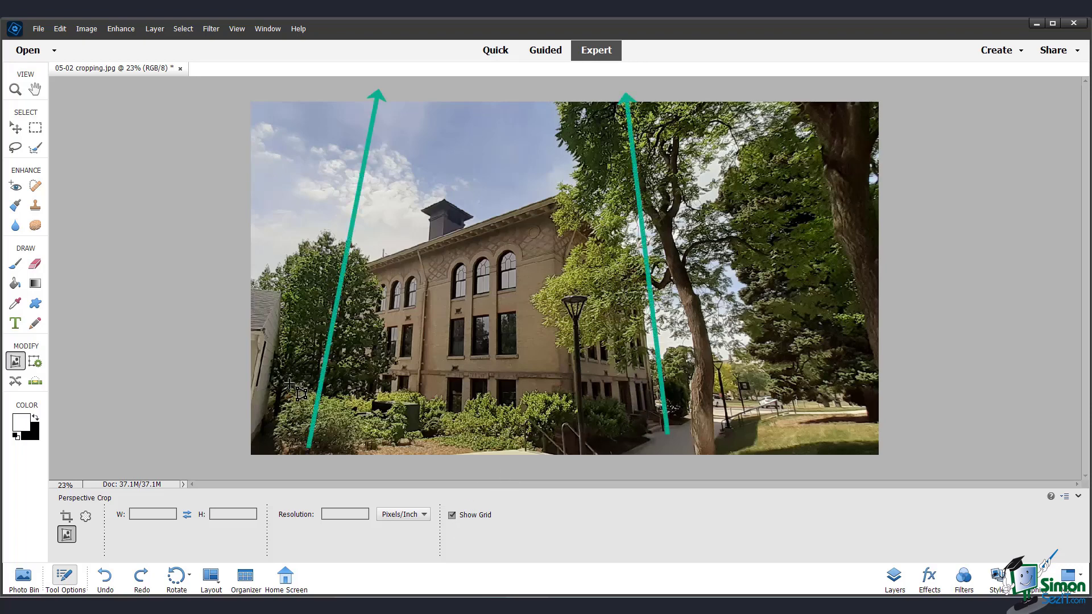
pyautogui.moveTo(586, 418)
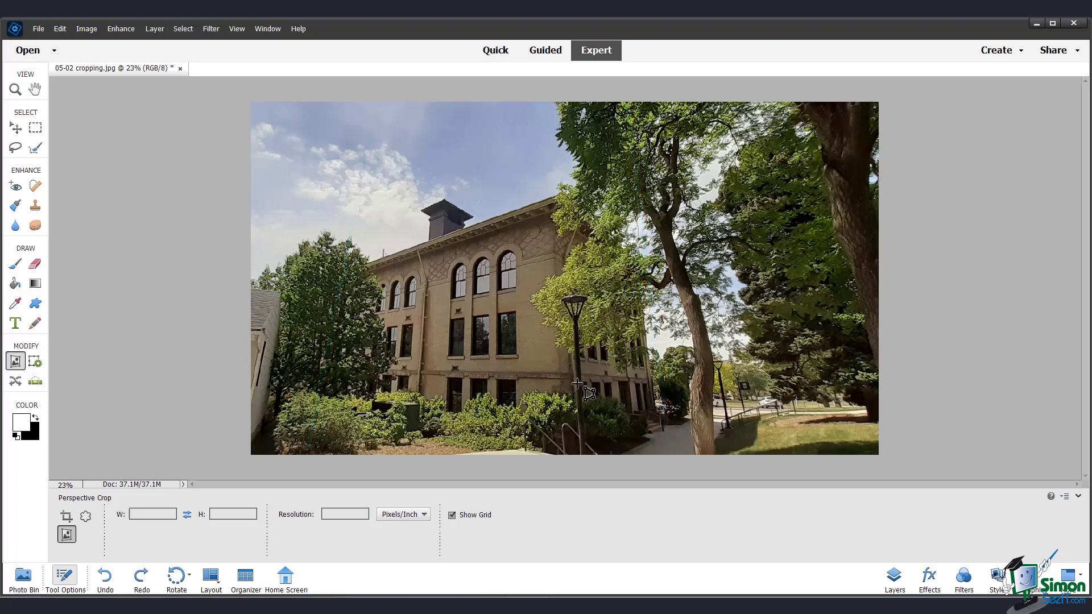
pyautogui.moveTo(250, 127)
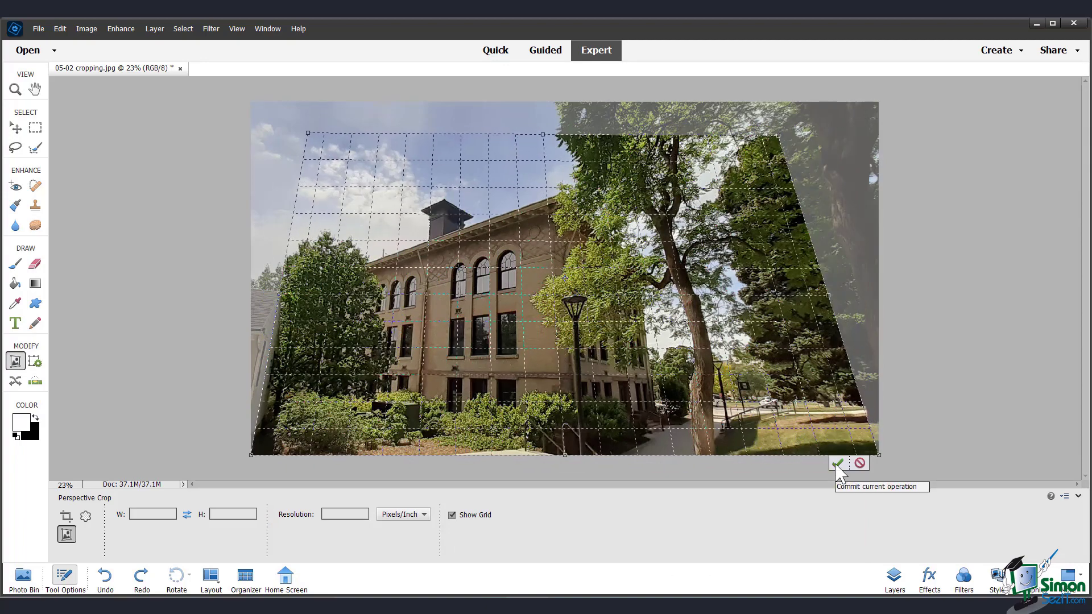
# Commit the stretched perspective crop, then undo it to restore the 37.1M uncropped photo
pyautogui.click(838, 463)
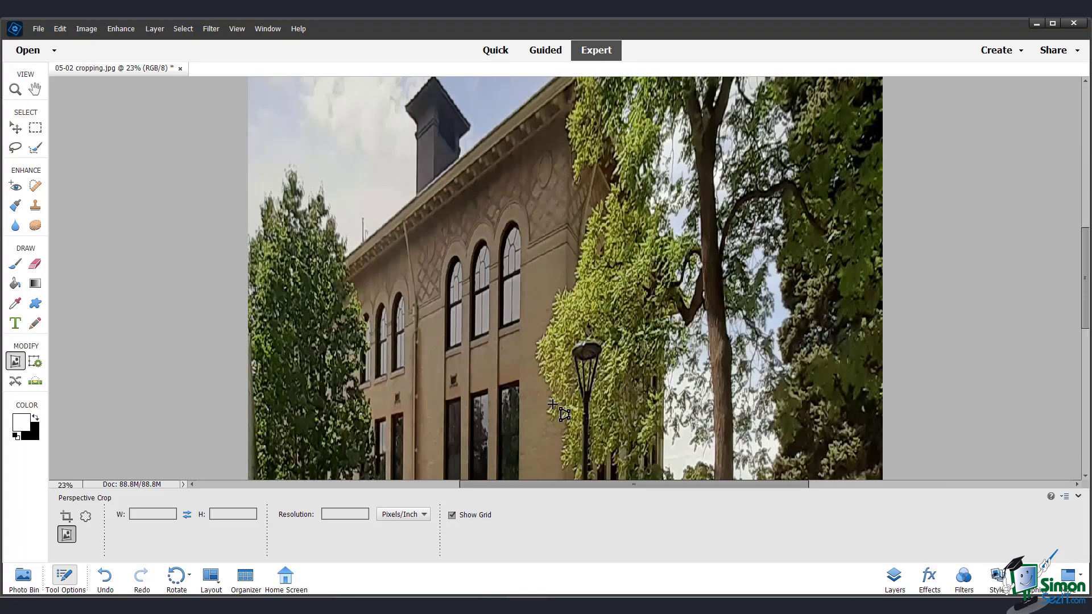
pyautogui.press('Ctrl')
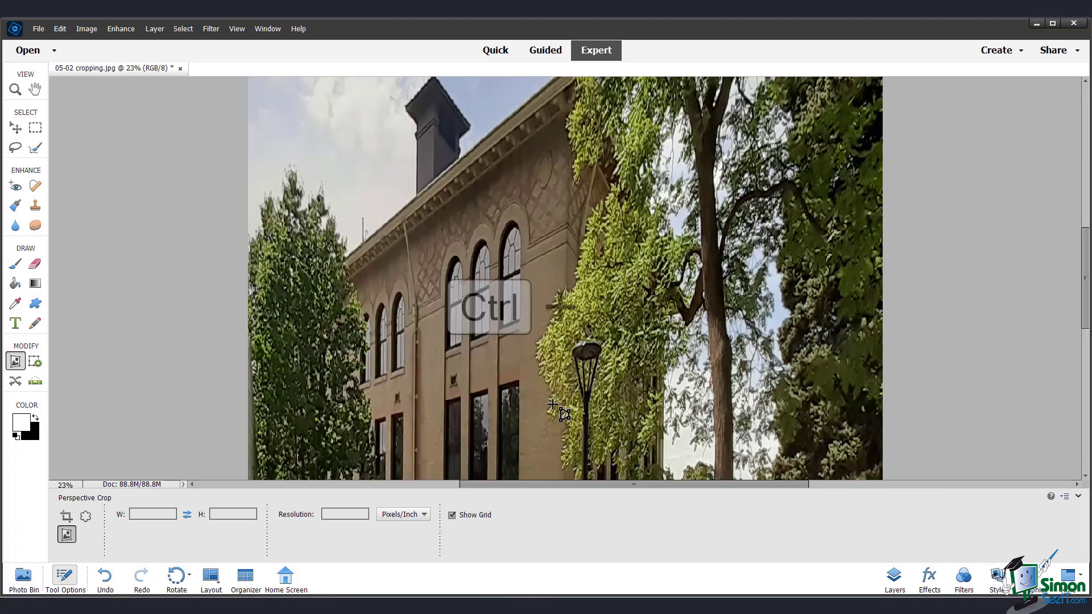
pyautogui.press('Return')
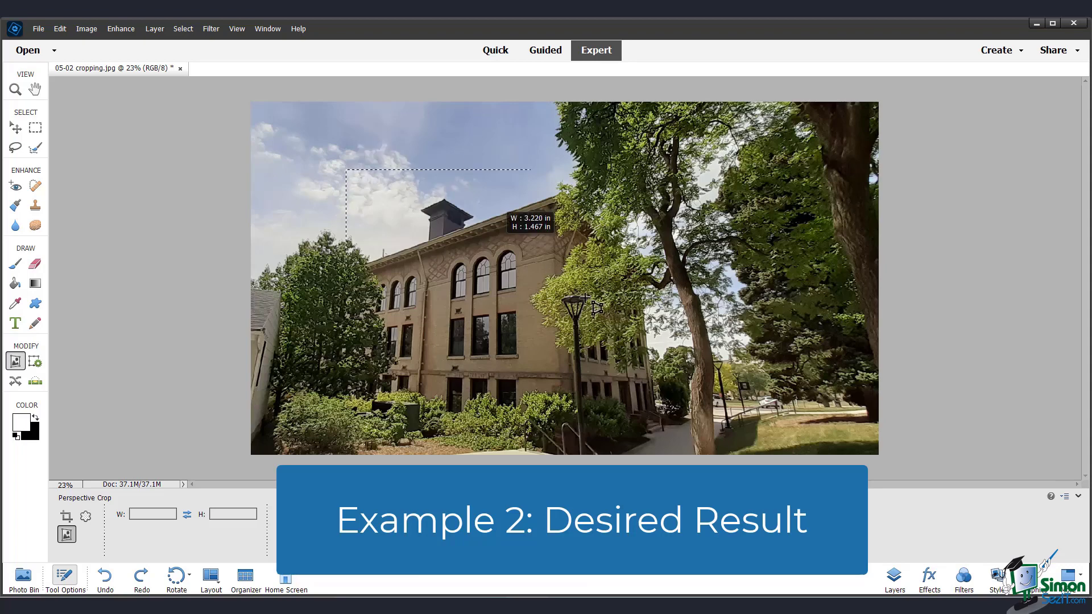
# Perspective-crop tightly around the building, angling the right side to follow the leaning wall
pyautogui.moveTo(597, 308); pyautogui.dragTo(685, 451)
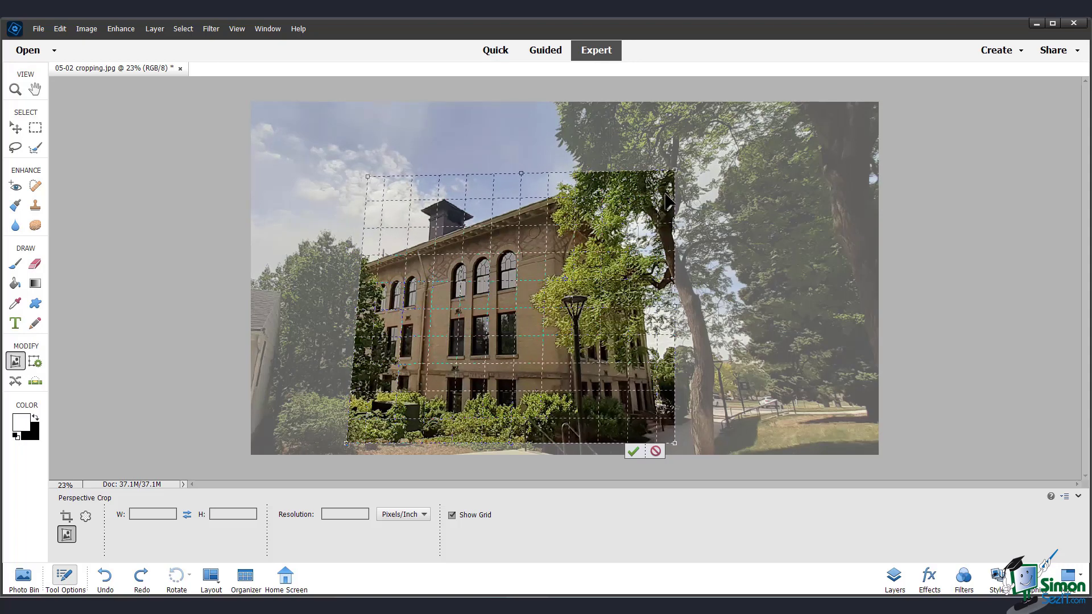
pyautogui.moveTo(672, 172); pyautogui.dragTo(651, 174)
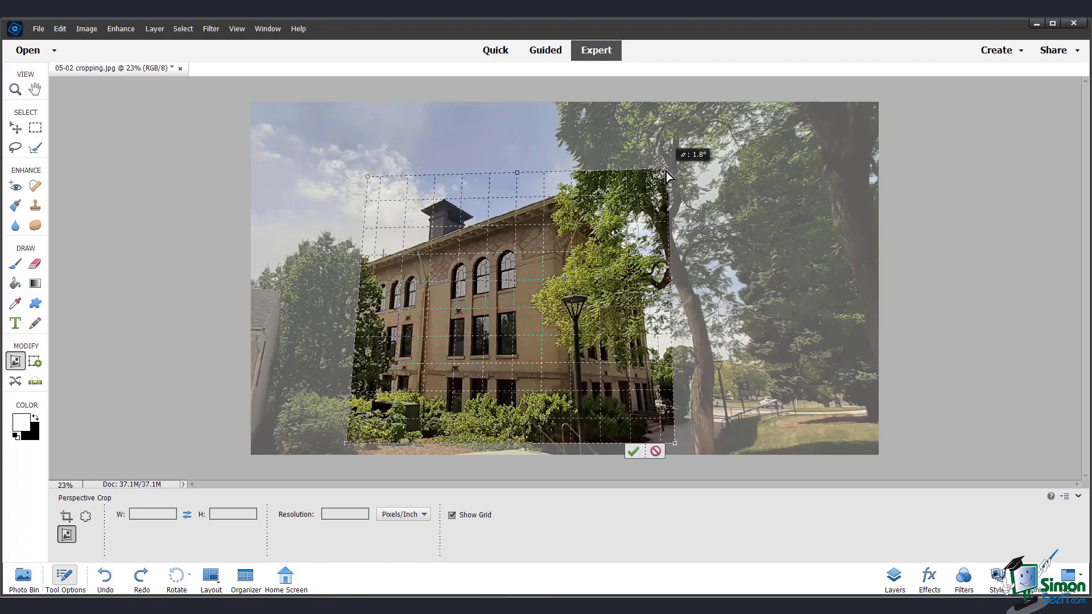
pyautogui.moveTo(665, 174); pyautogui.dragTo(642, 180)
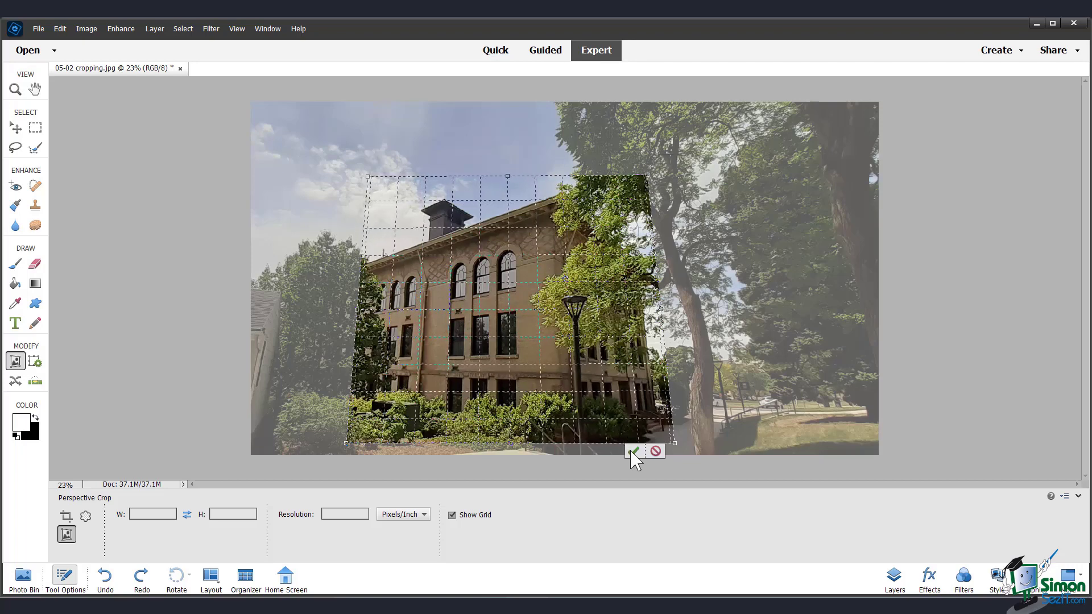
pyautogui.click(632, 452)
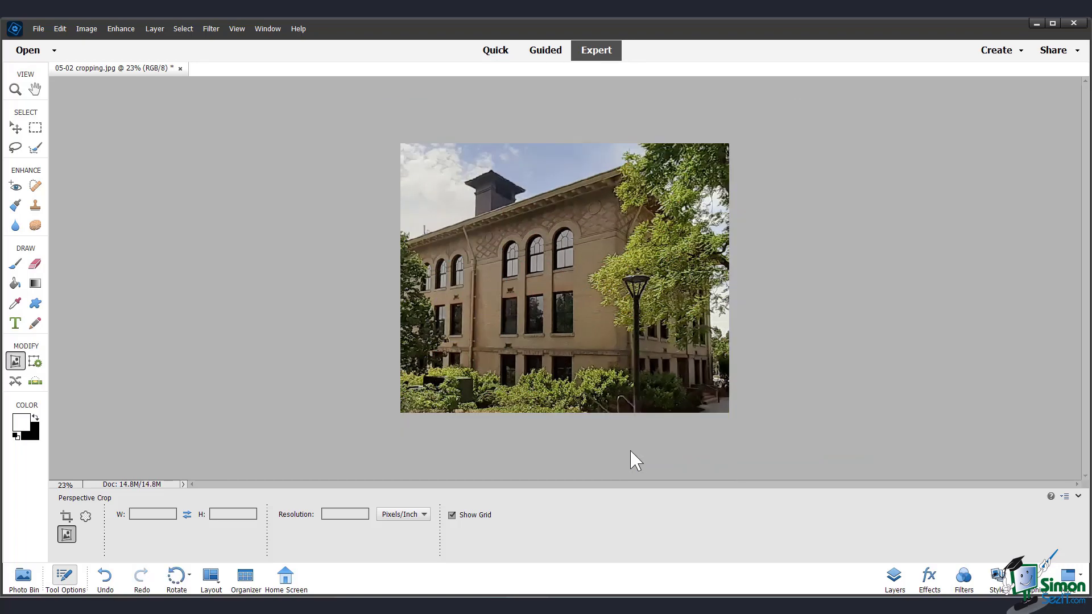